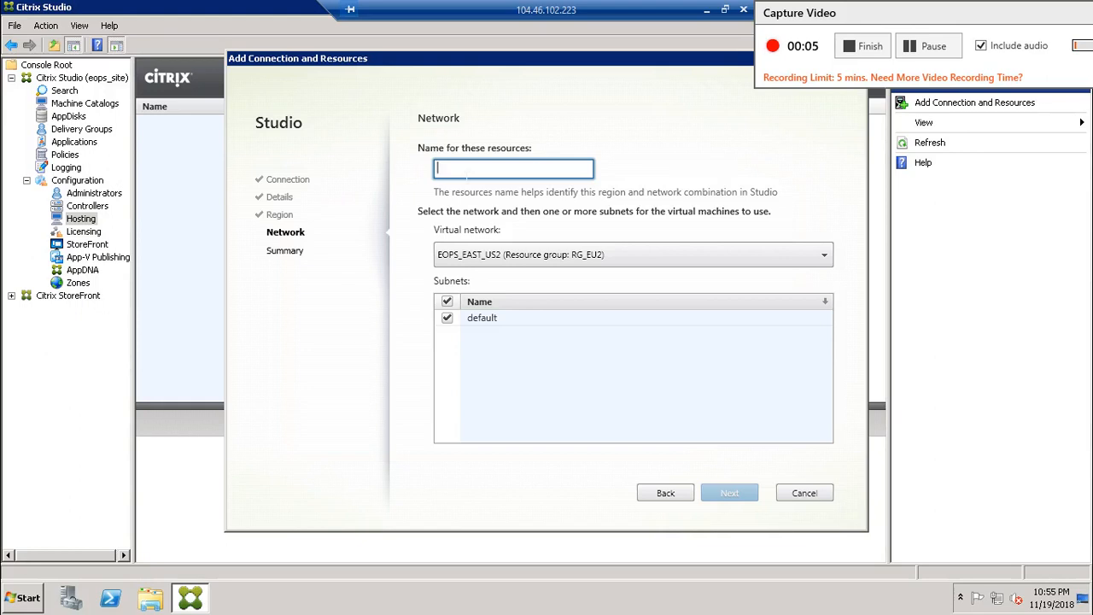
Name the new resources MCS-citrix-EOPS.
text(MCS)
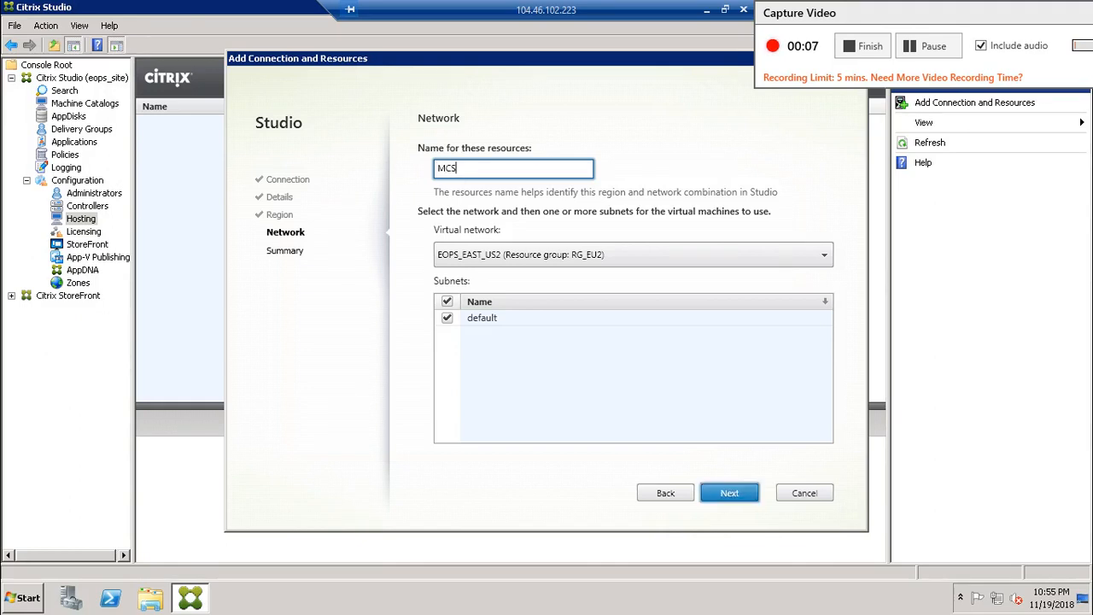
text(-)
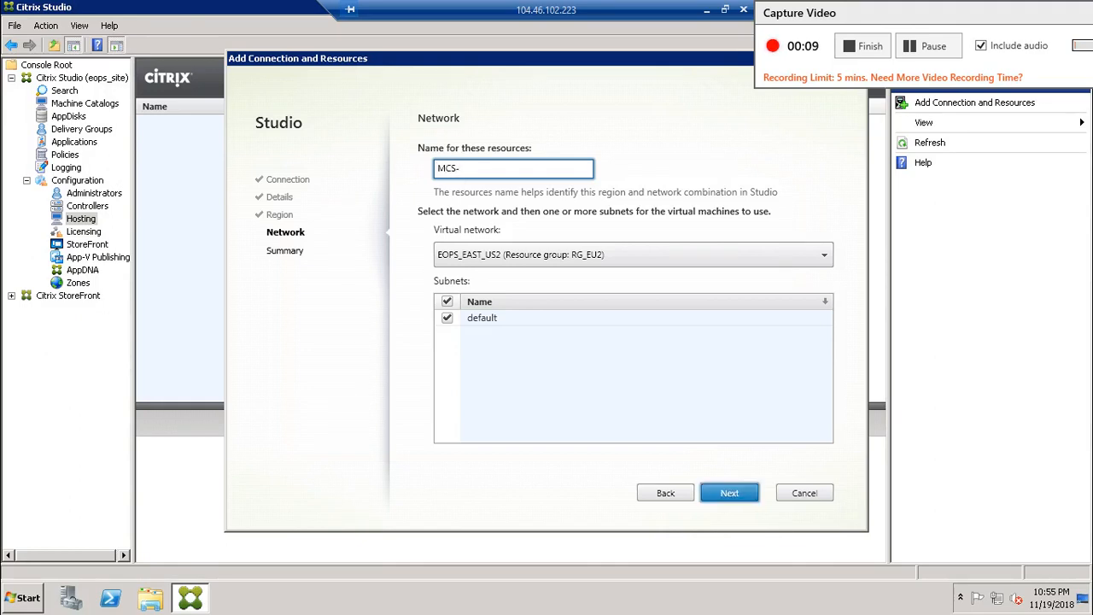
text(citrix)
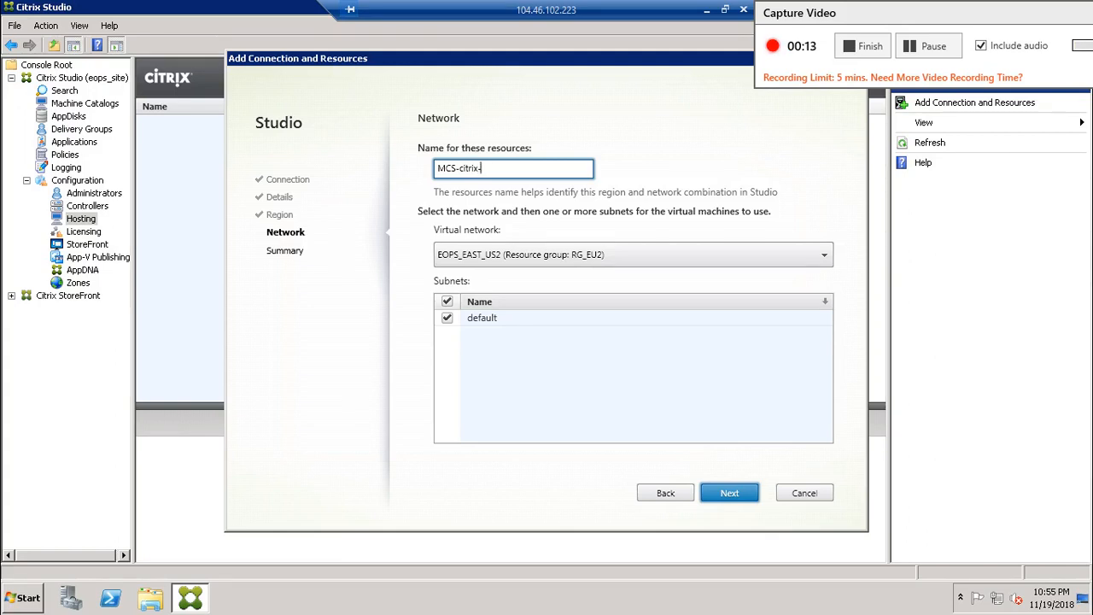
text(EOPS)
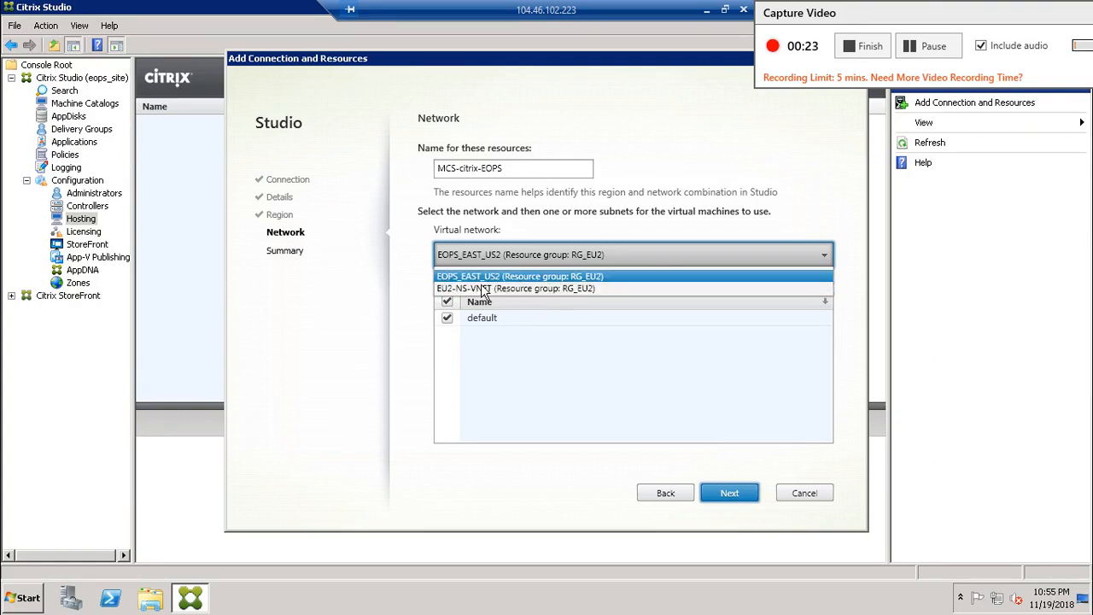
mouse_move(502, 294)
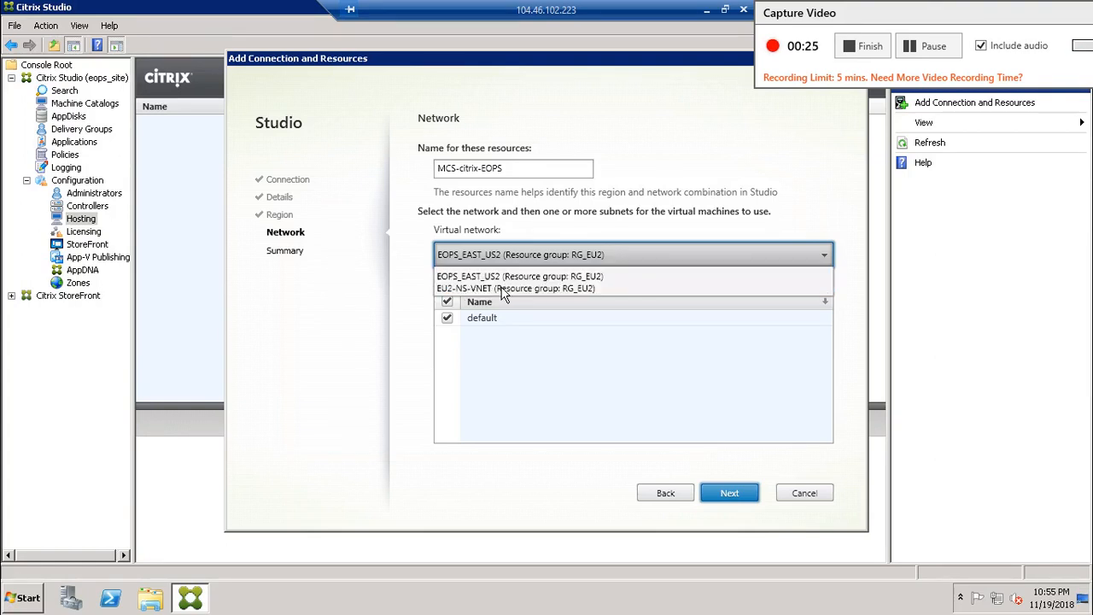
Choose the EOPS_EAST_US2 virtual network, keeping the default subnet.
click(519, 277)
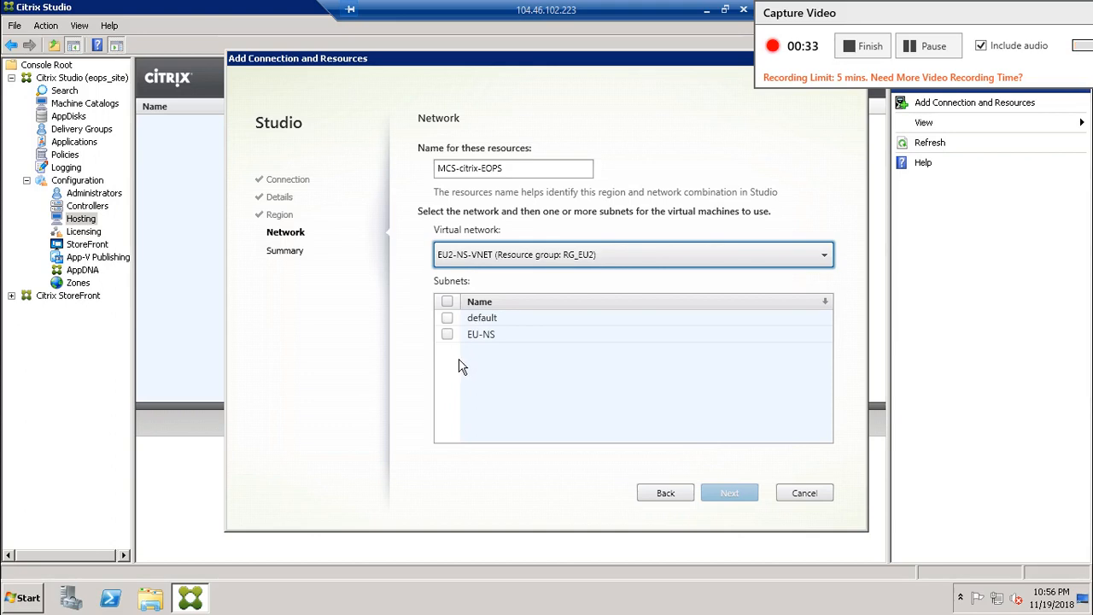
mouse_move(492, 272)
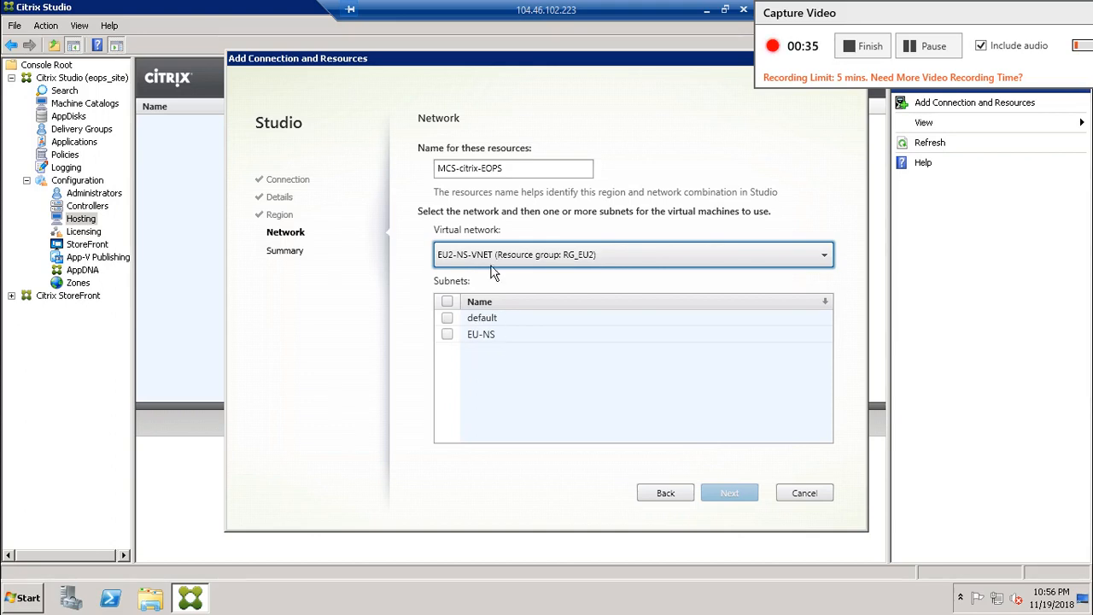
click(824, 253)
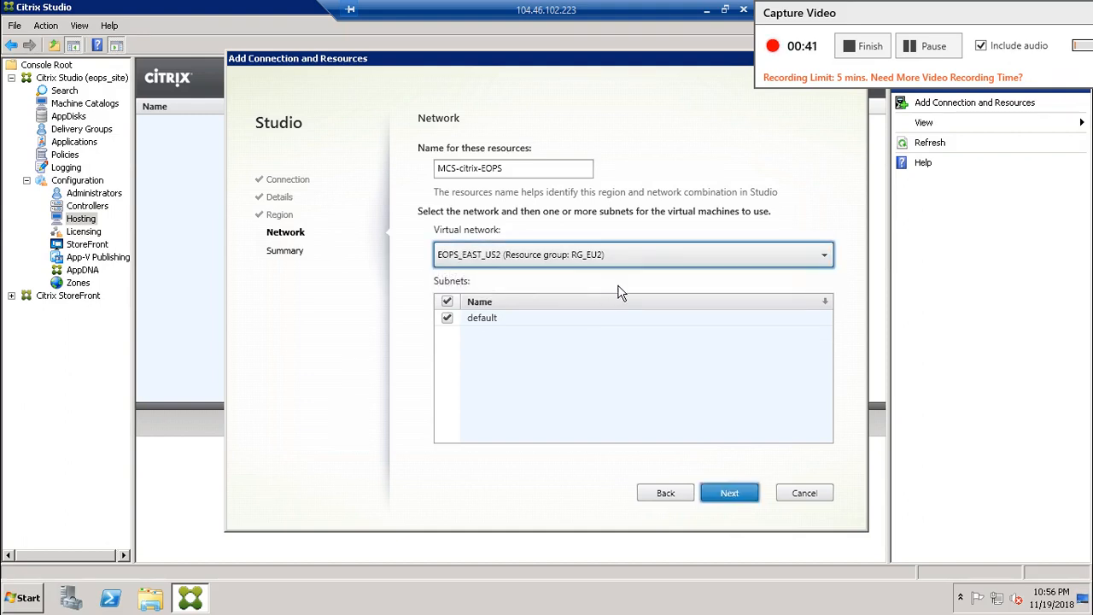
mouse_move(556, 284)
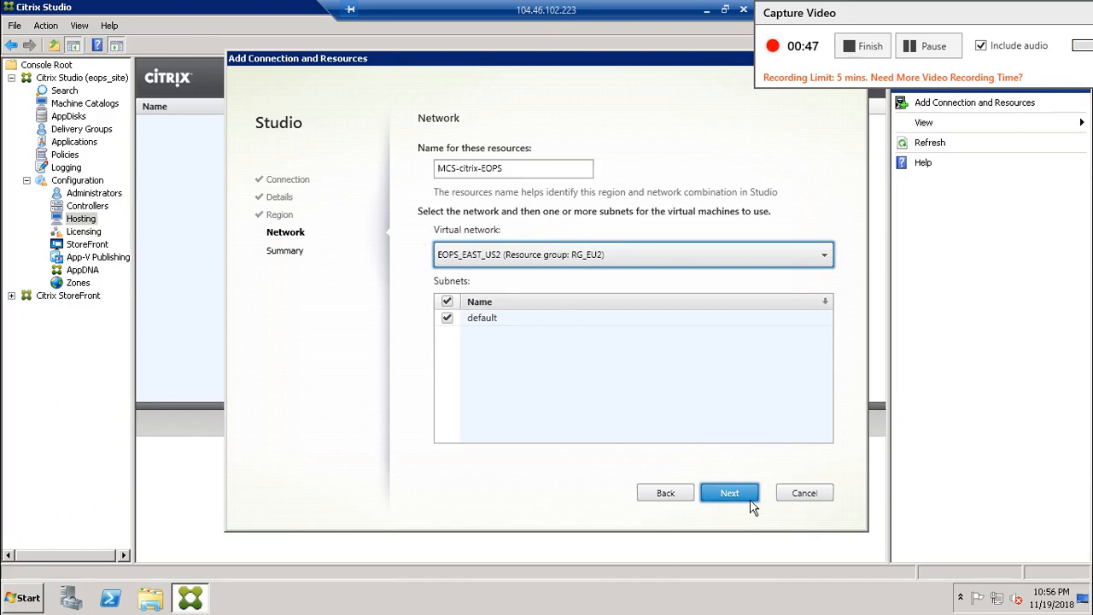
Advance to the Summary listing connection CitrixMCS, resources MCS-citrix-EOPS, East US 2.
click(730, 492)
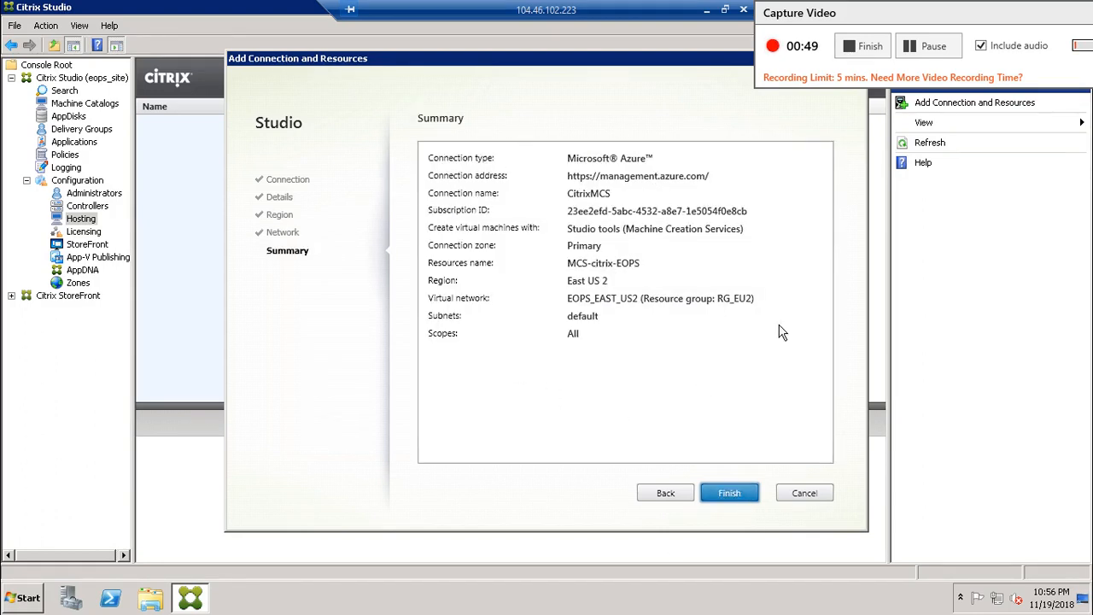
mouse_move(560, 198)
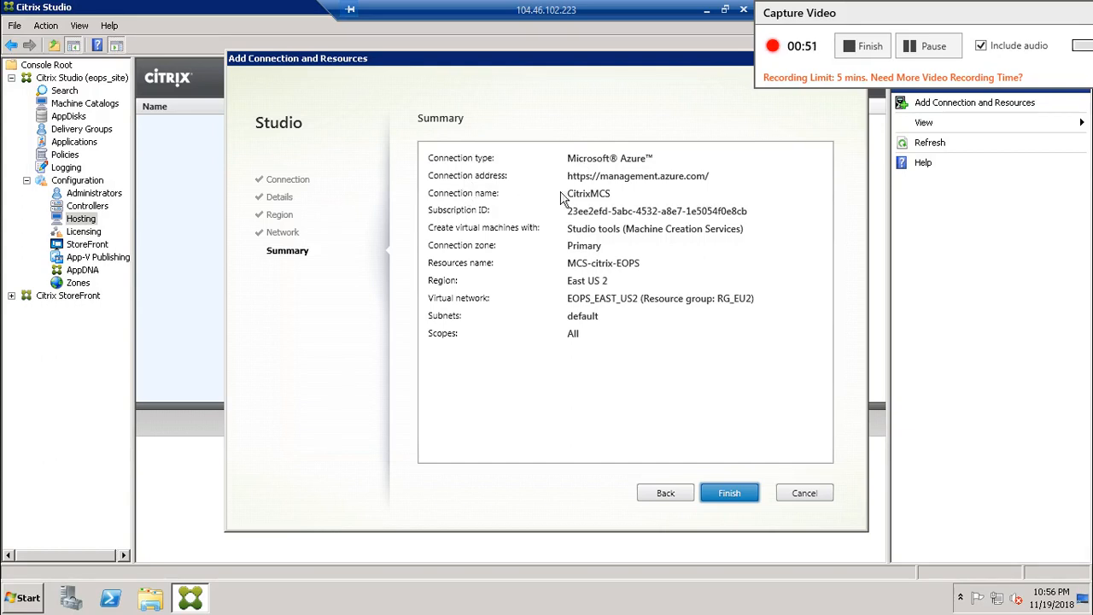
mouse_move(683, 198)
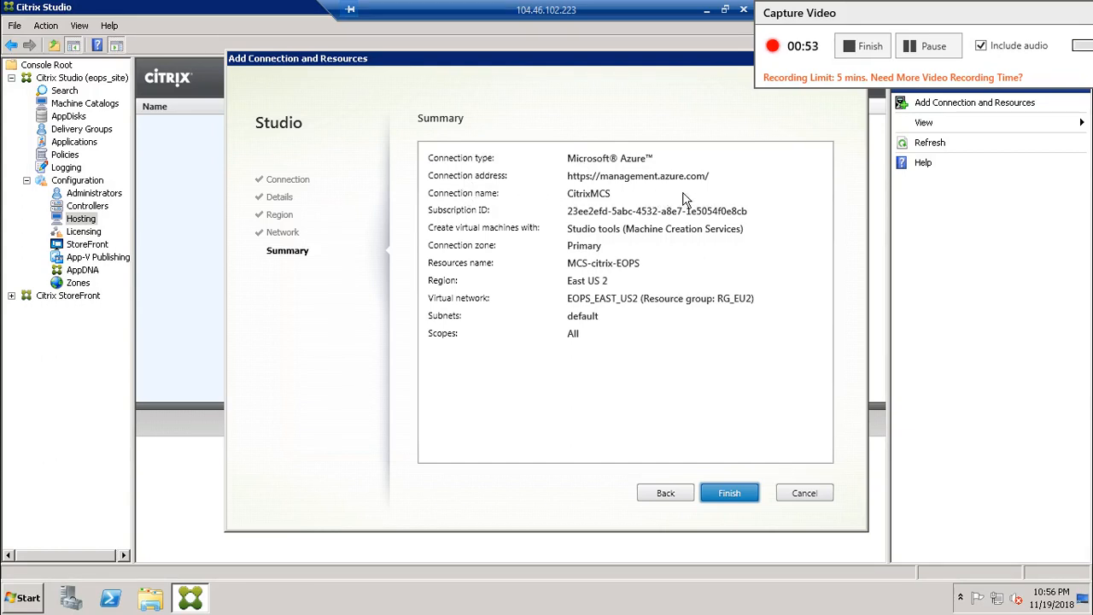
mouse_move(658, 184)
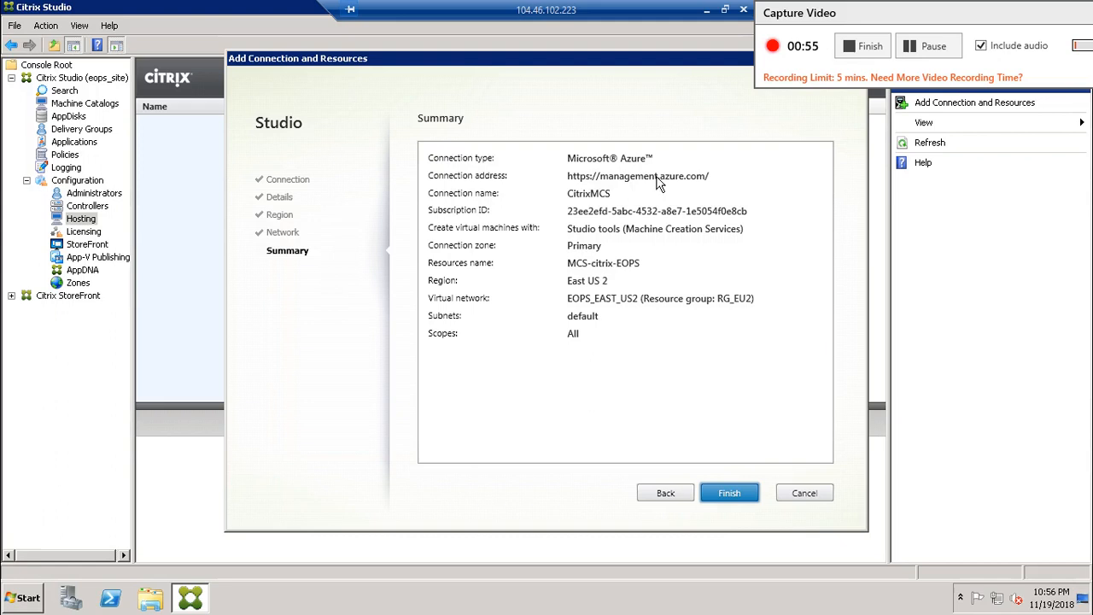
mouse_move(435, 221)
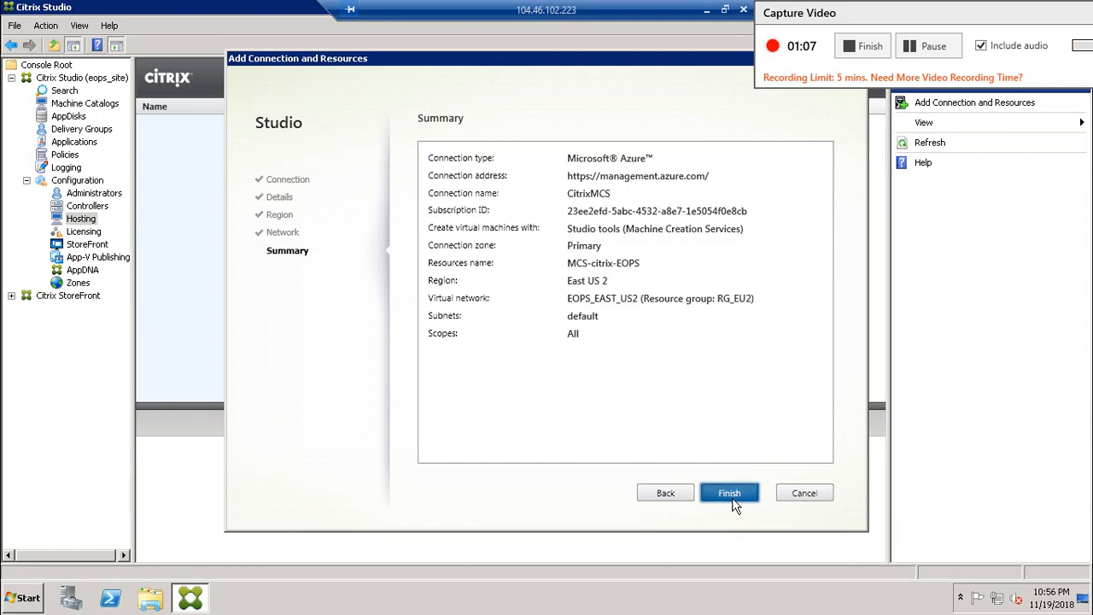
Finish the wizard so the CitrixMCS connection is created with its MCS-citrix-EOPS resources.
click(730, 492)
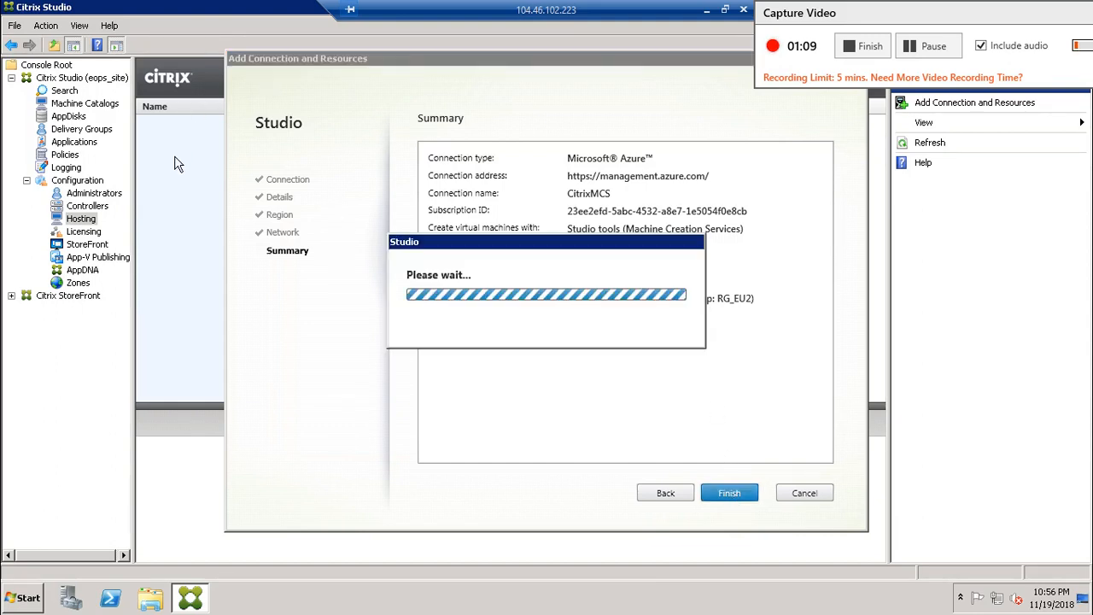
click(729, 492)
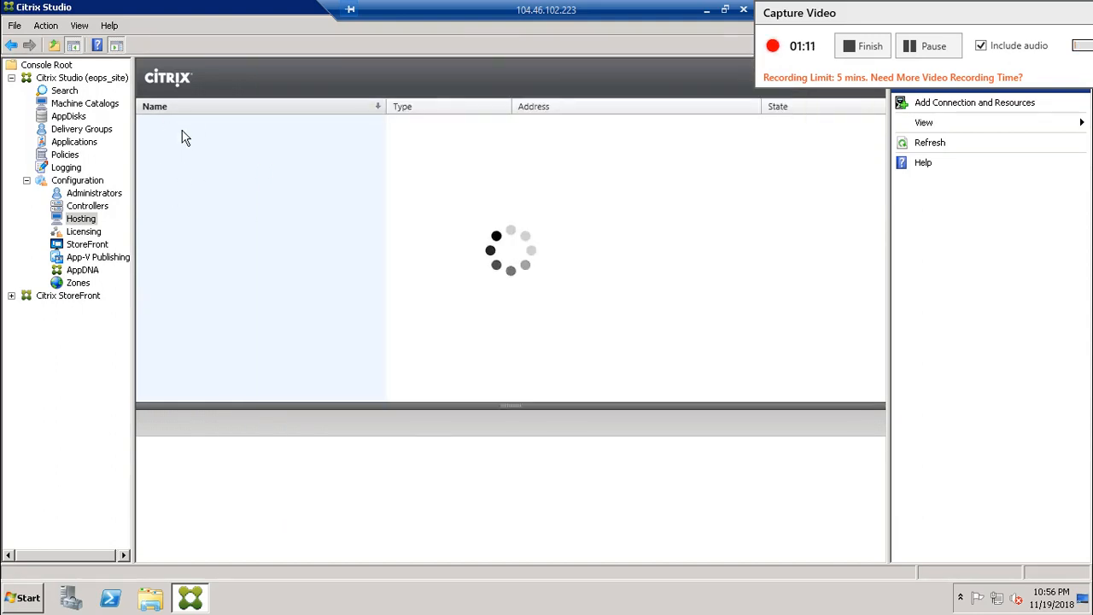
mouse_move(270, 149)
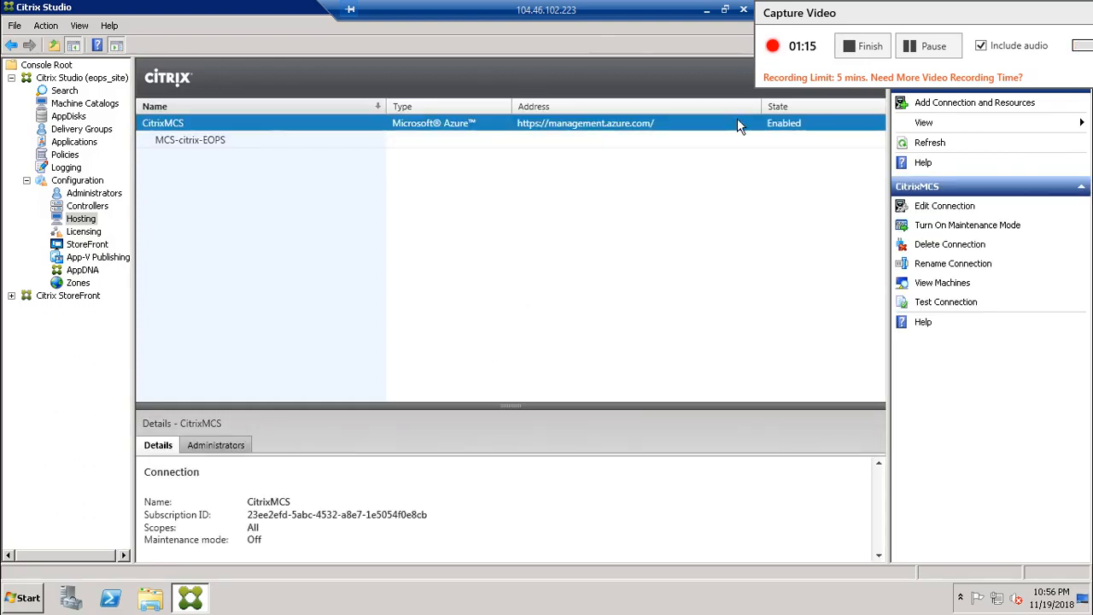
mouse_move(201, 158)
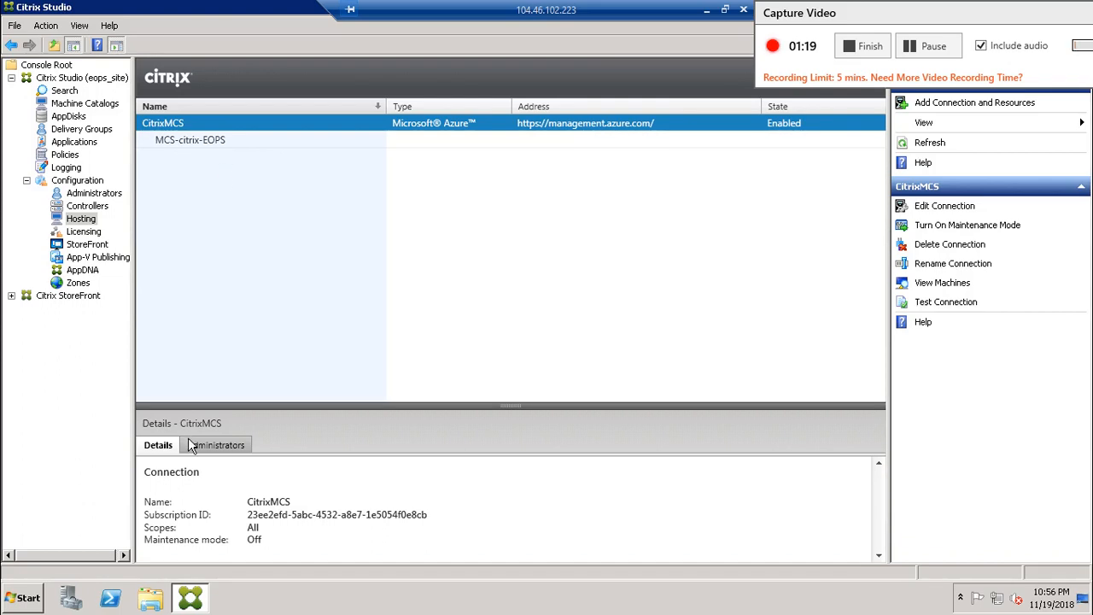
mouse_move(283, 528)
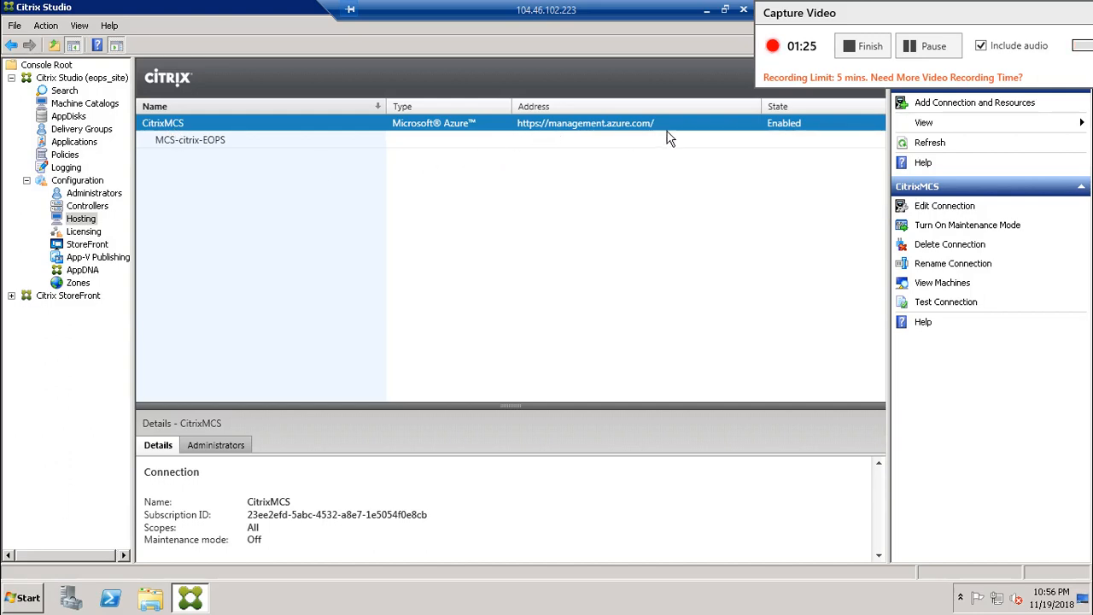
mouse_move(526, 150)
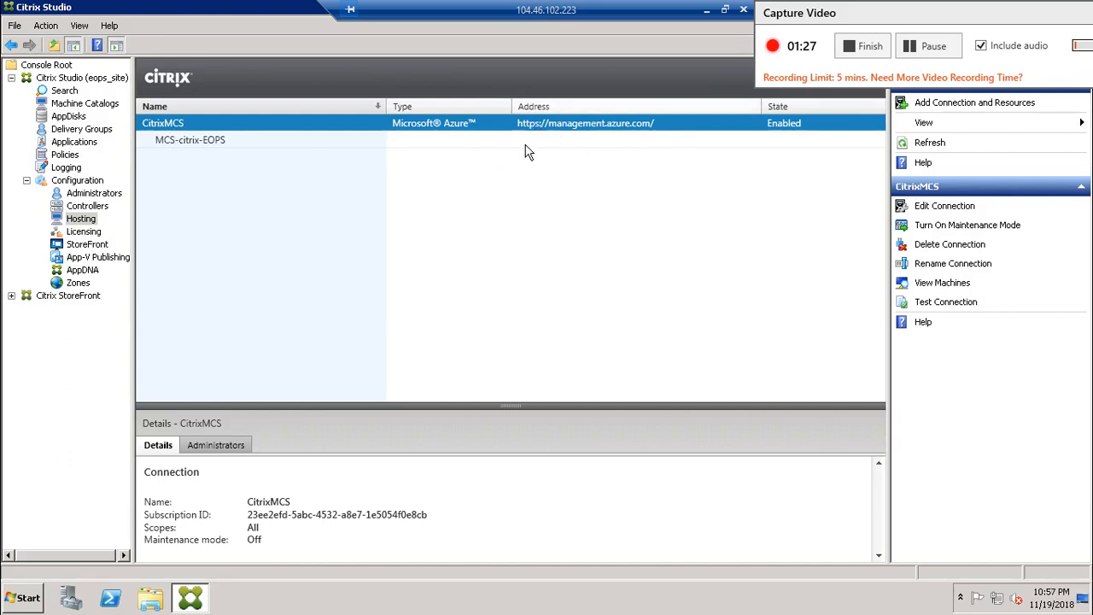
mouse_move(345, 179)
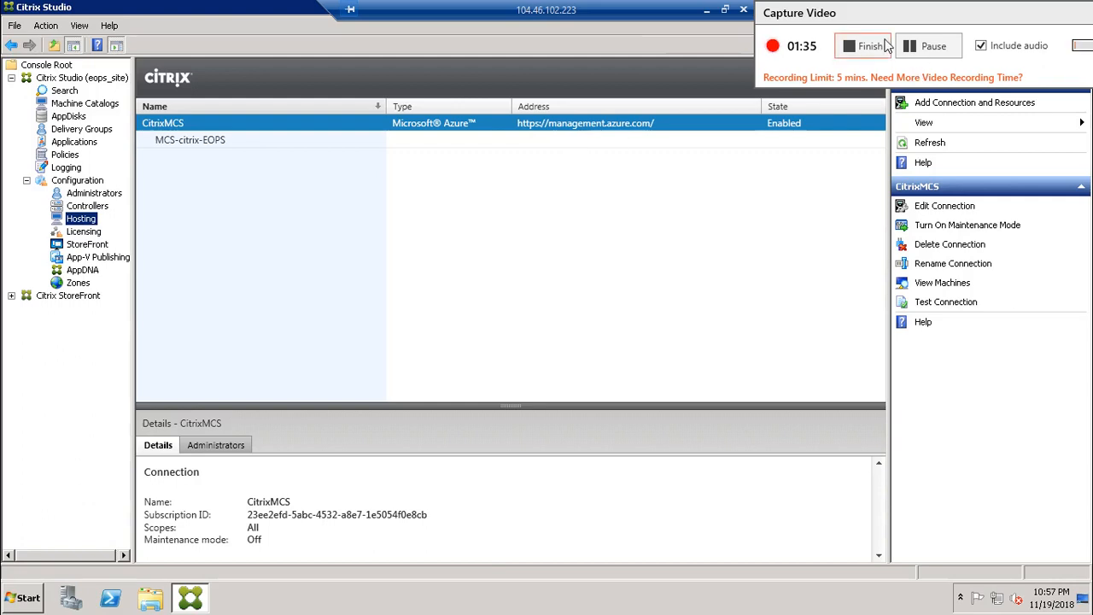
Go to Machine Catalogs to begin a new Machine Catalog Setup.
click(85, 103)
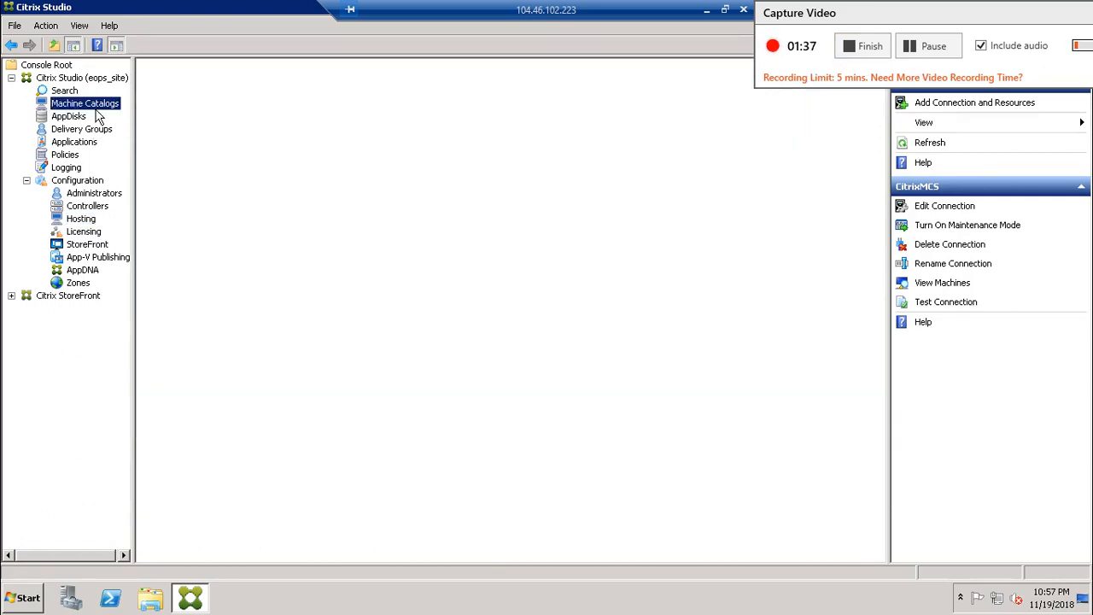
click(85, 102)
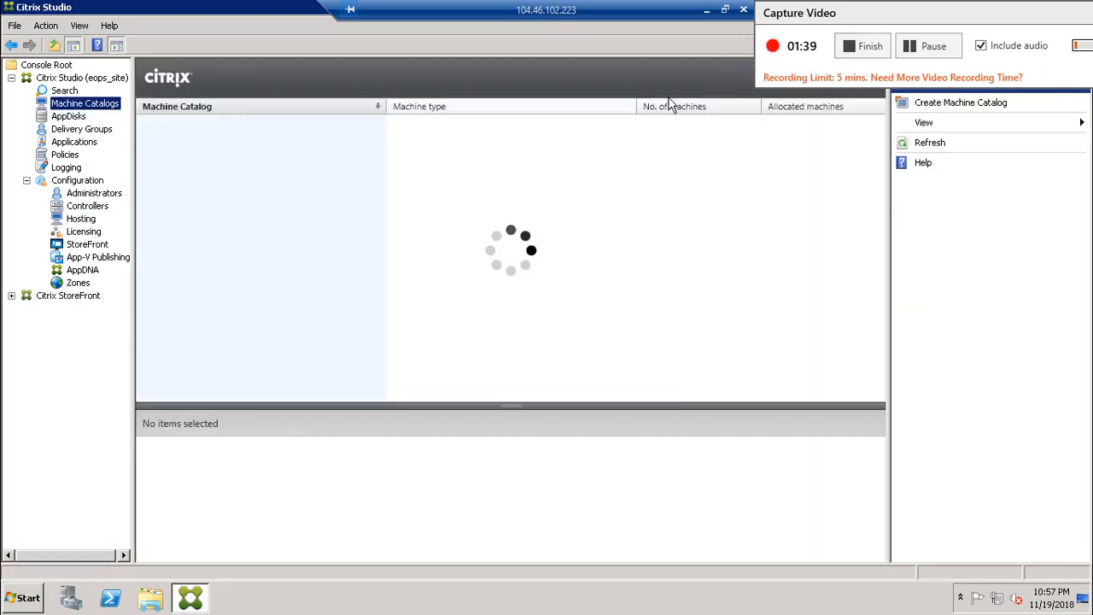
mouse_move(554, 136)
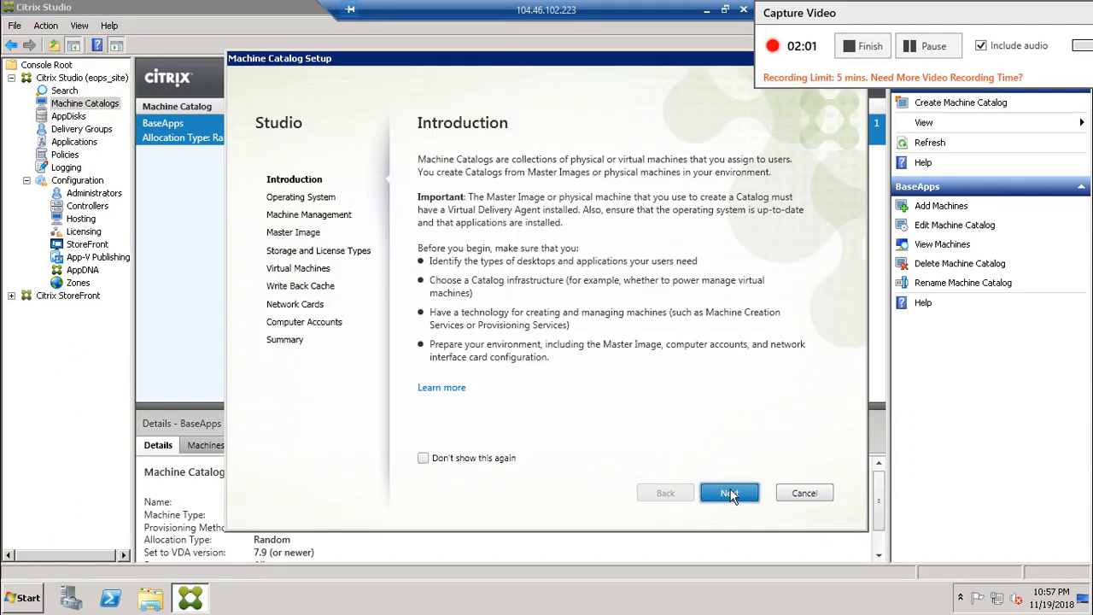
Move past the introduction to the Operating System step with Server OS selected.
click(729, 492)
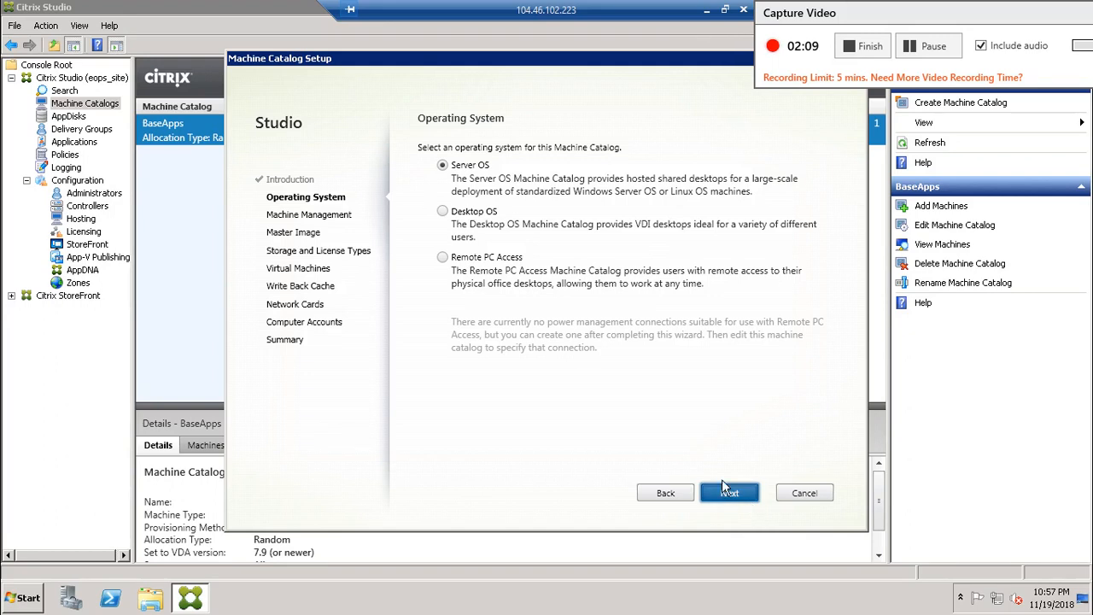
Keep Server OS and power-managed MCS deployment on MCS-citrix-EOPS, reaching Master Image.
click(728, 492)
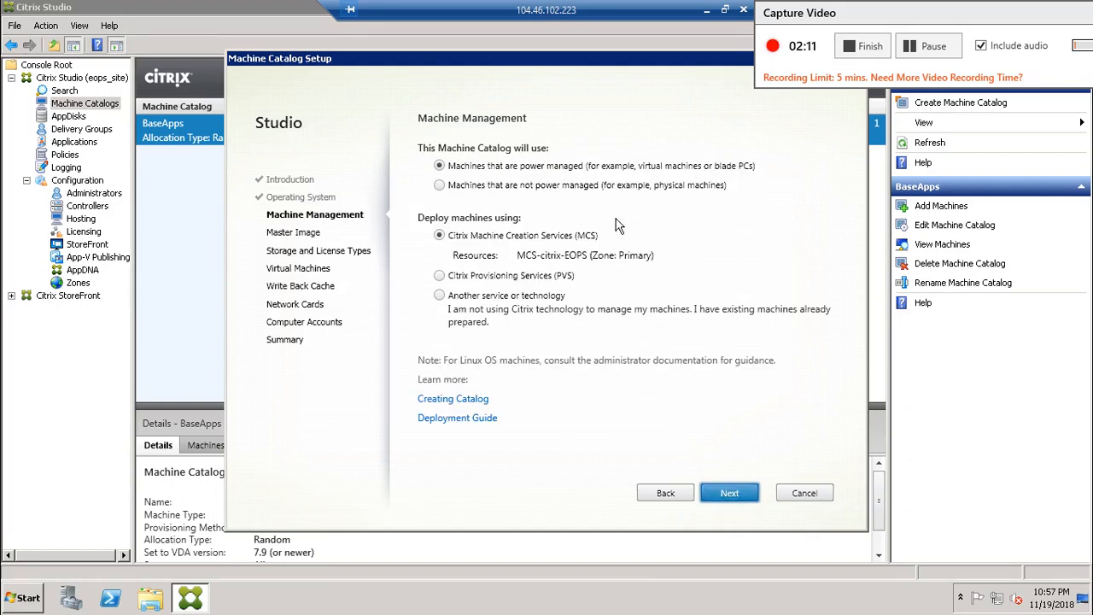
mouse_move(345, 239)
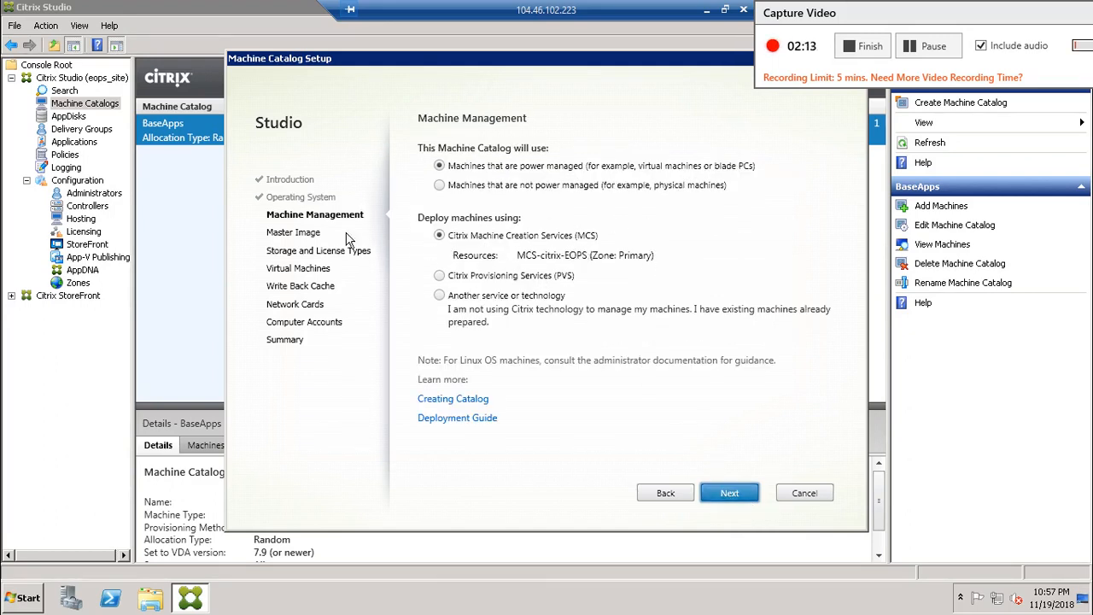
mouse_move(390, 246)
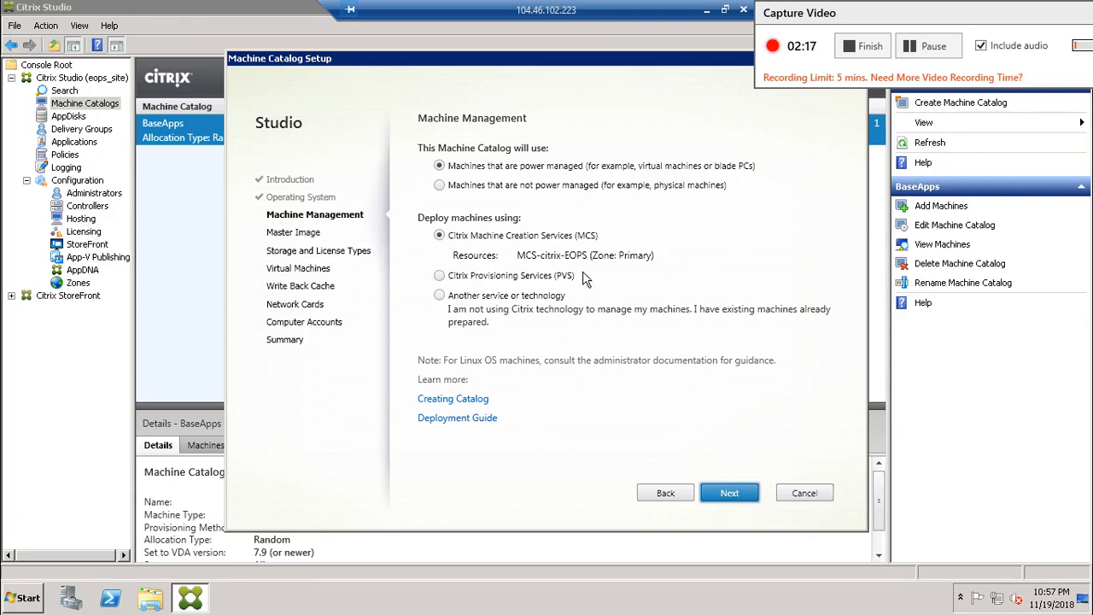
mouse_move(563, 282)
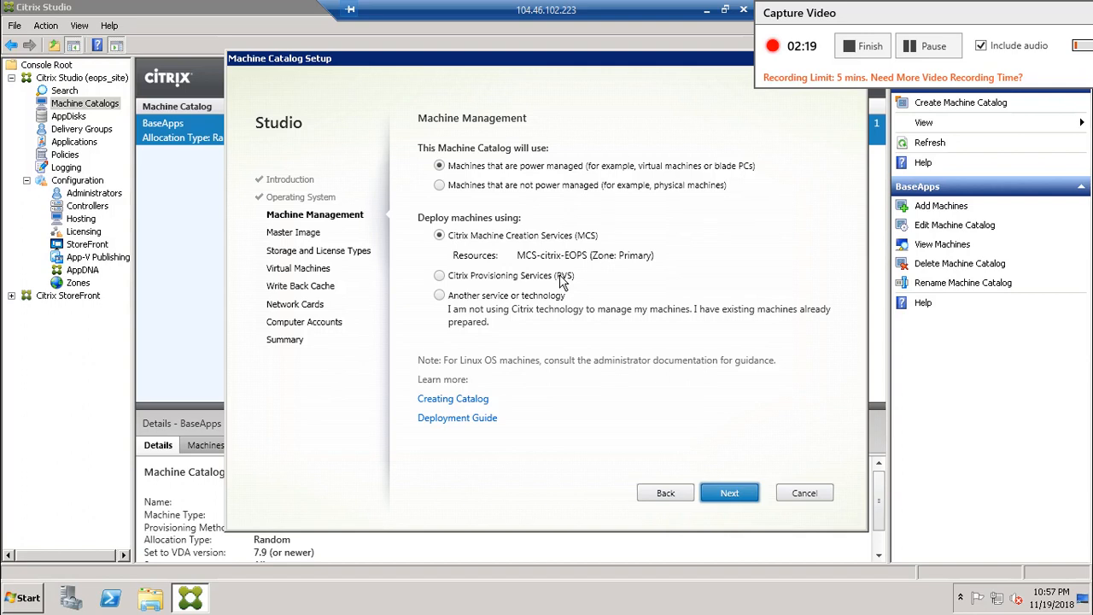
mouse_move(687, 255)
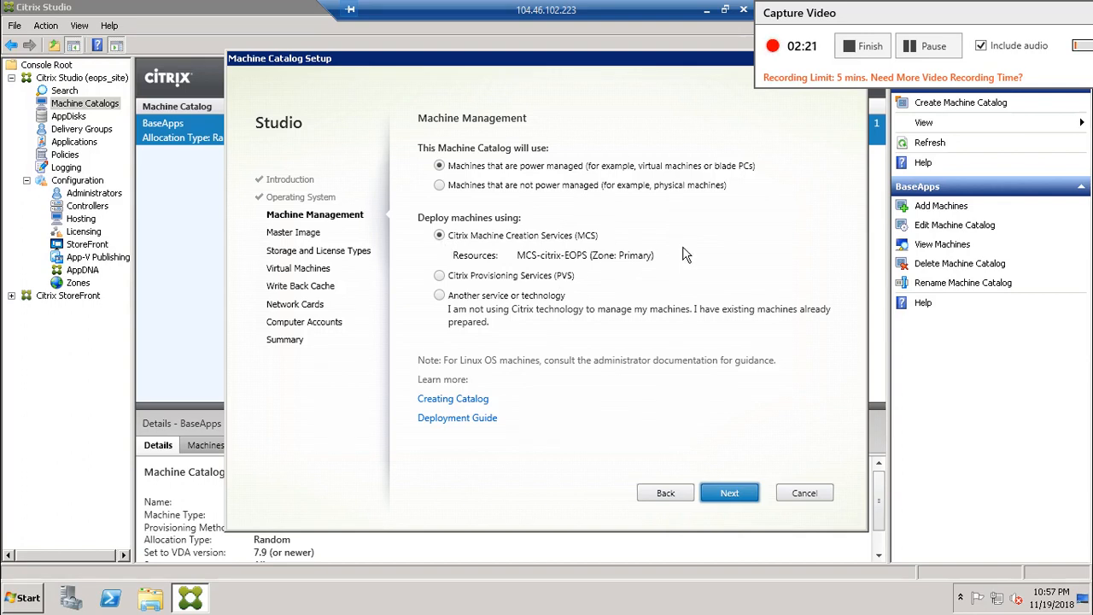
mouse_move(595, 249)
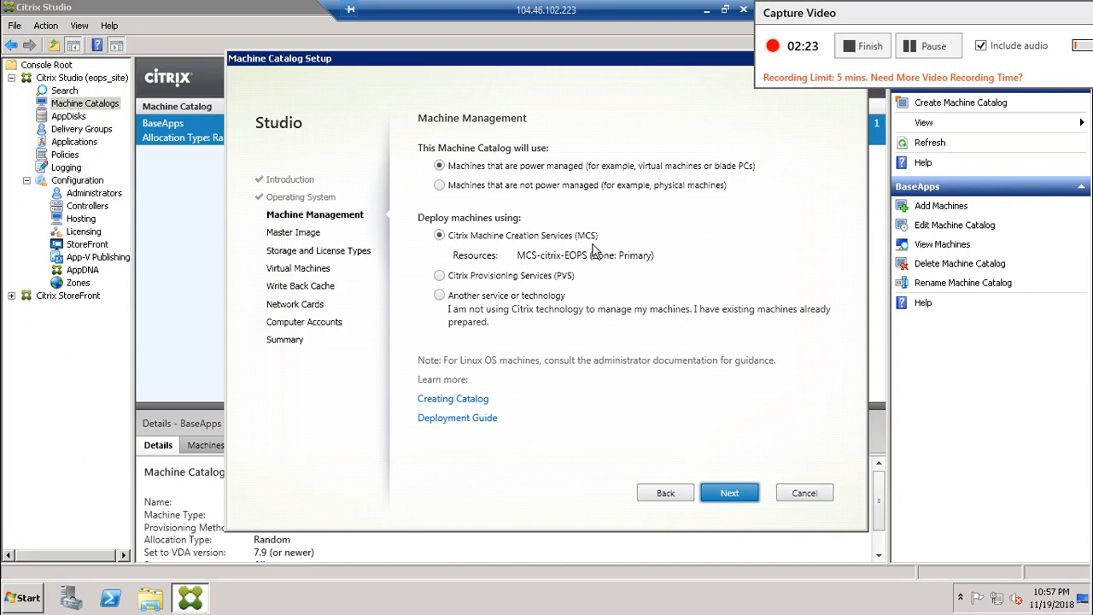
mouse_move(494, 308)
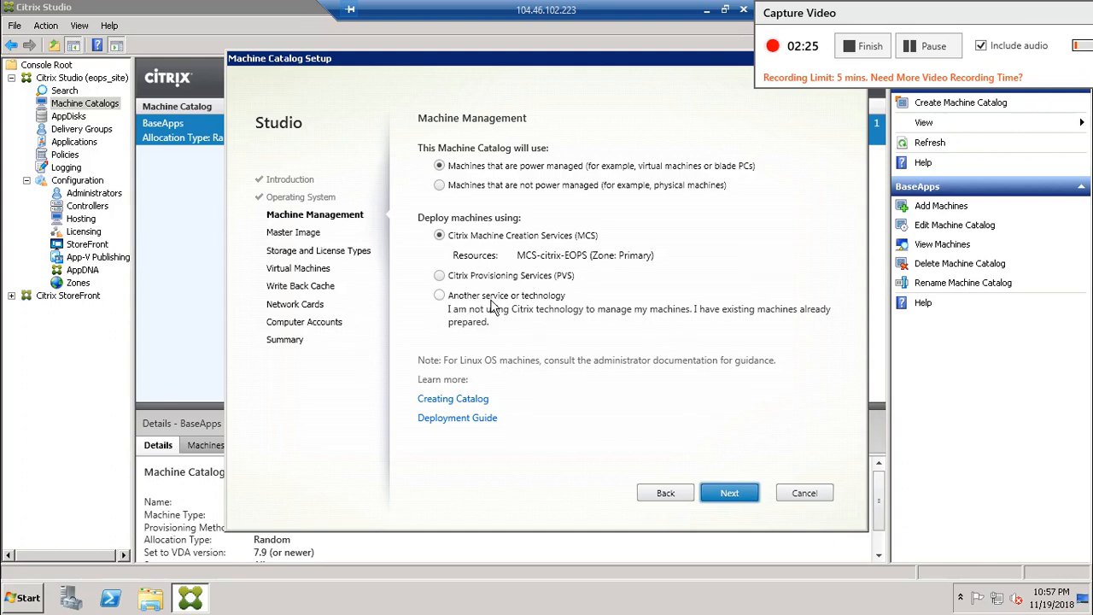
mouse_move(562, 314)
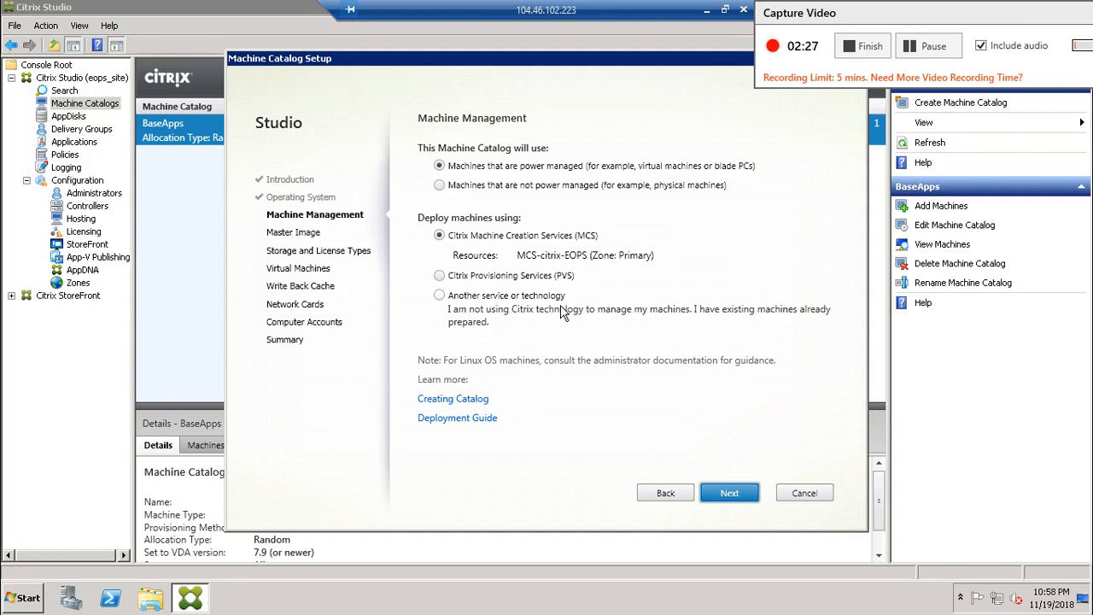
mouse_move(868, 321)
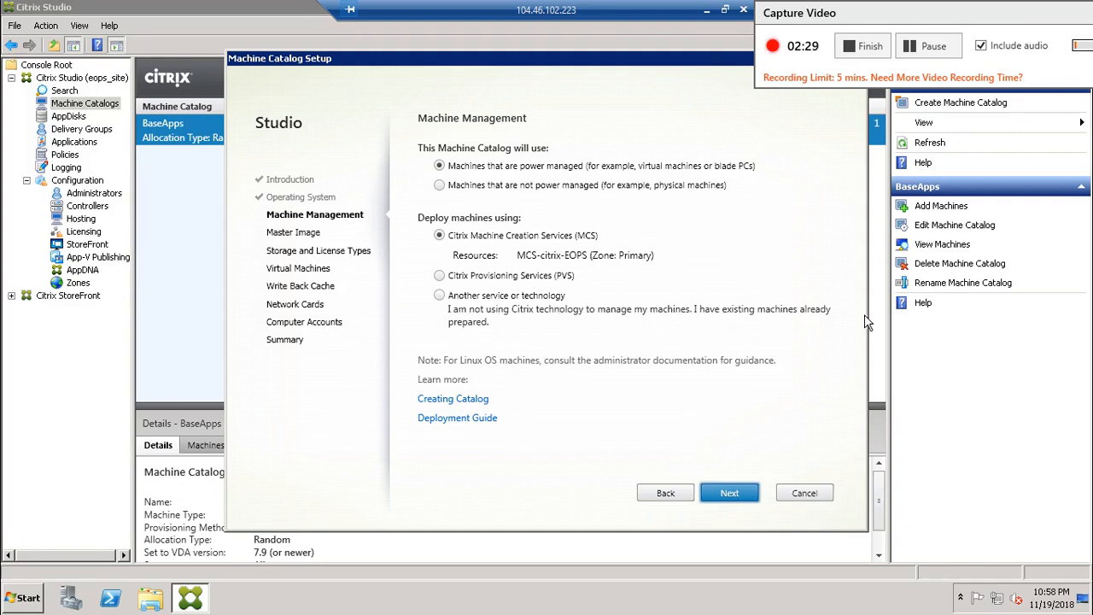
mouse_move(682, 351)
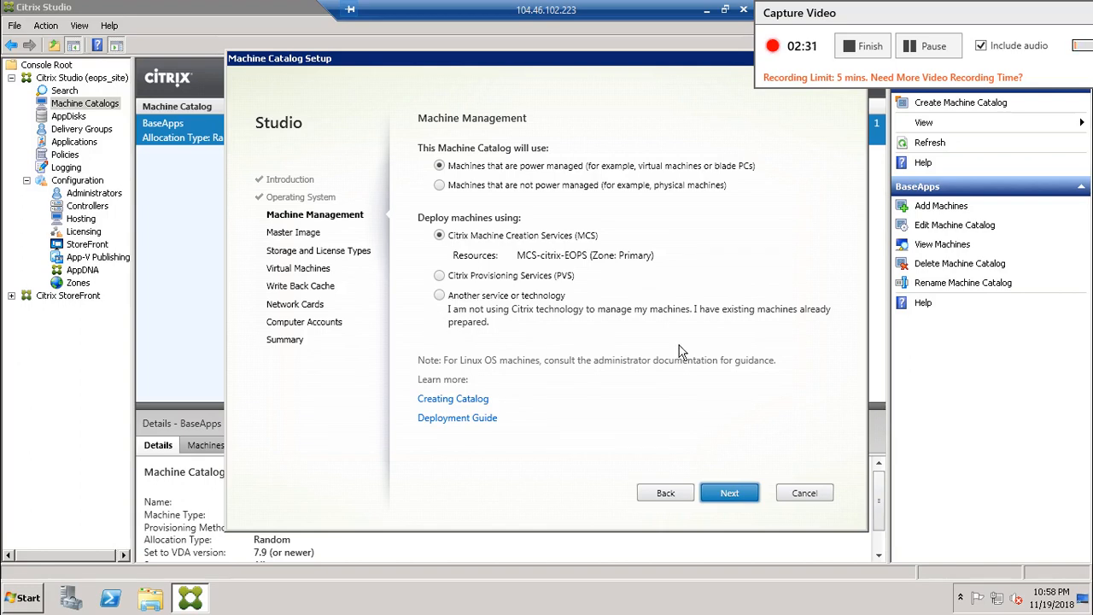
mouse_move(598, 294)
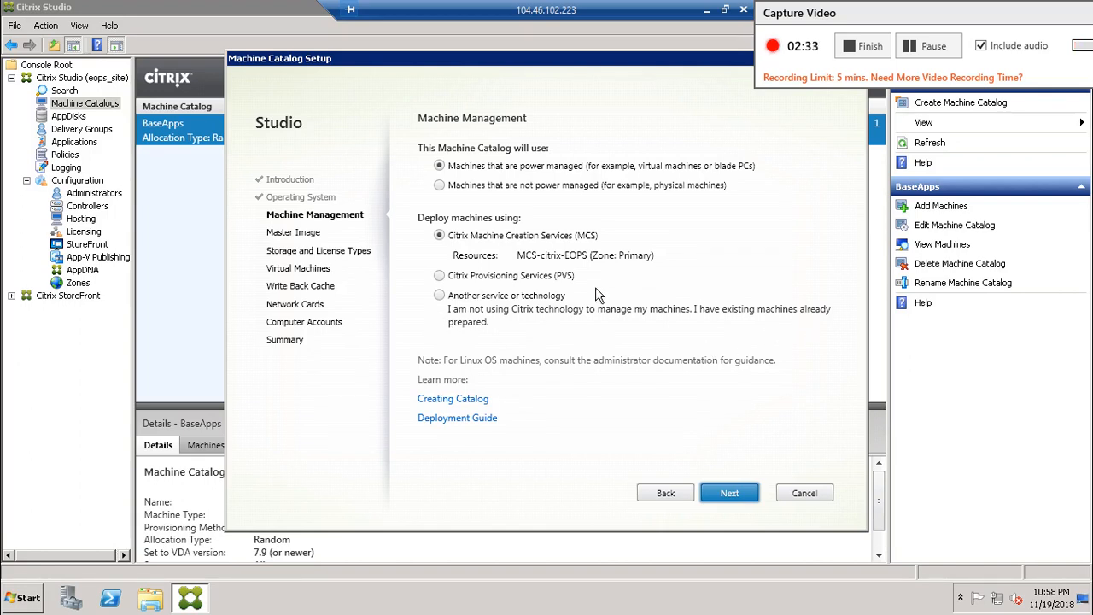
mouse_move(458, 275)
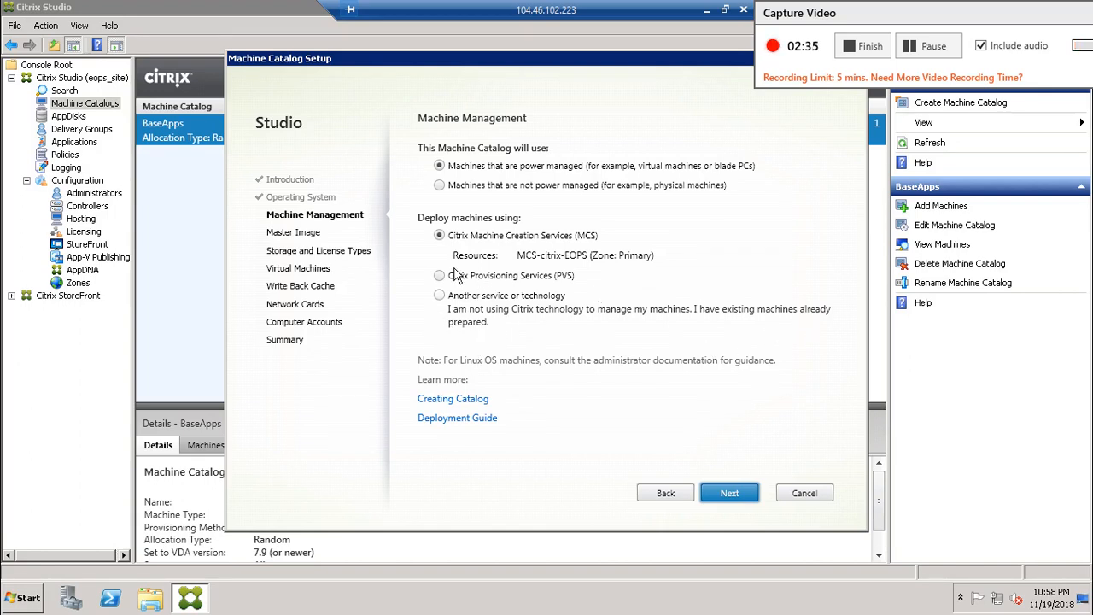
mouse_move(598, 270)
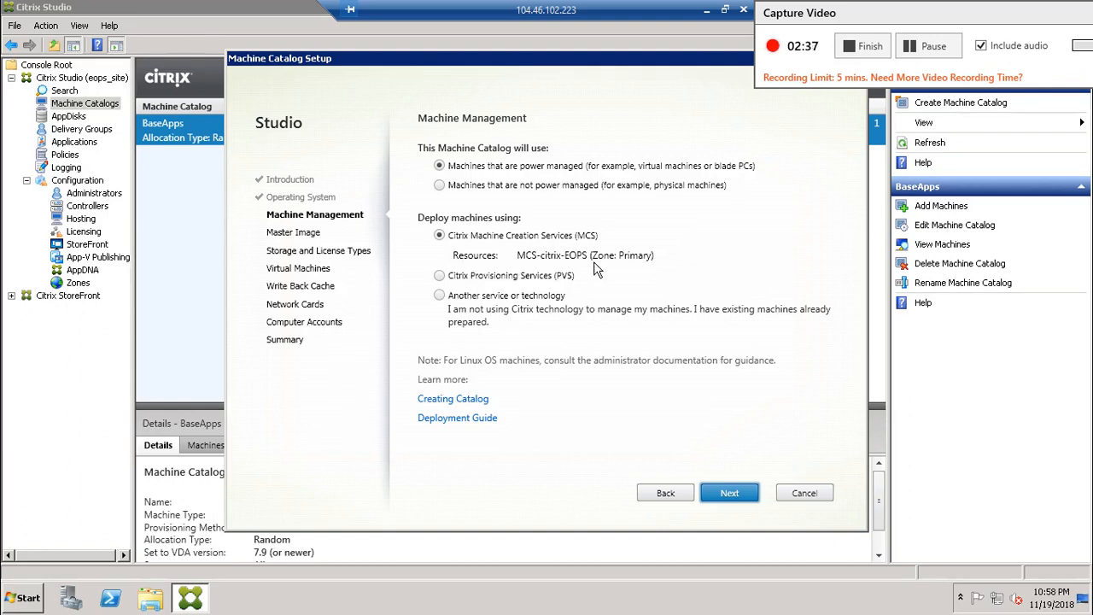
mouse_move(460, 208)
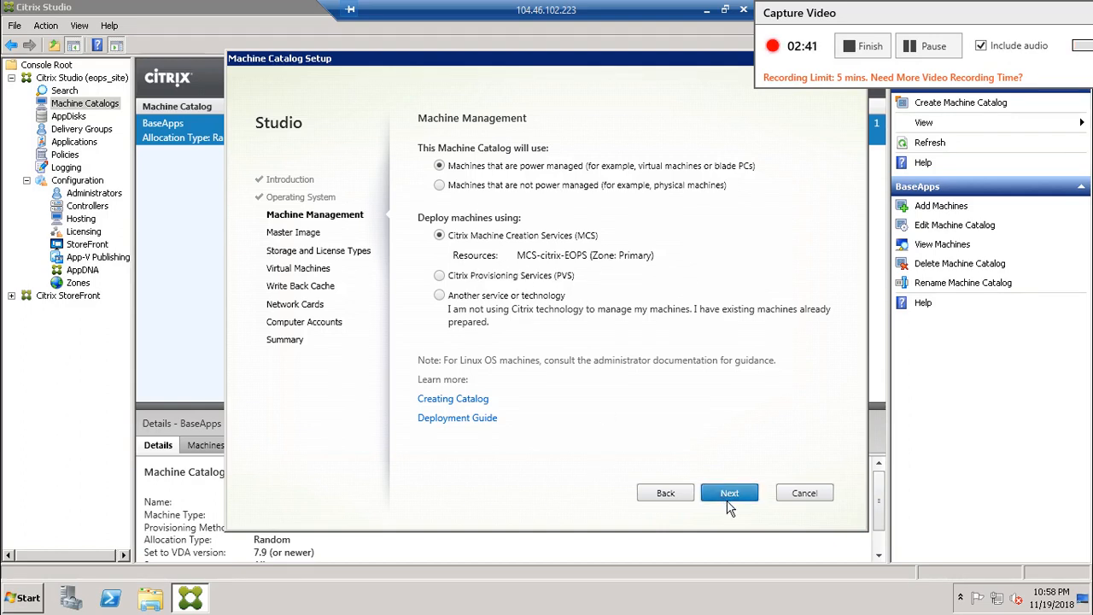
click(729, 492)
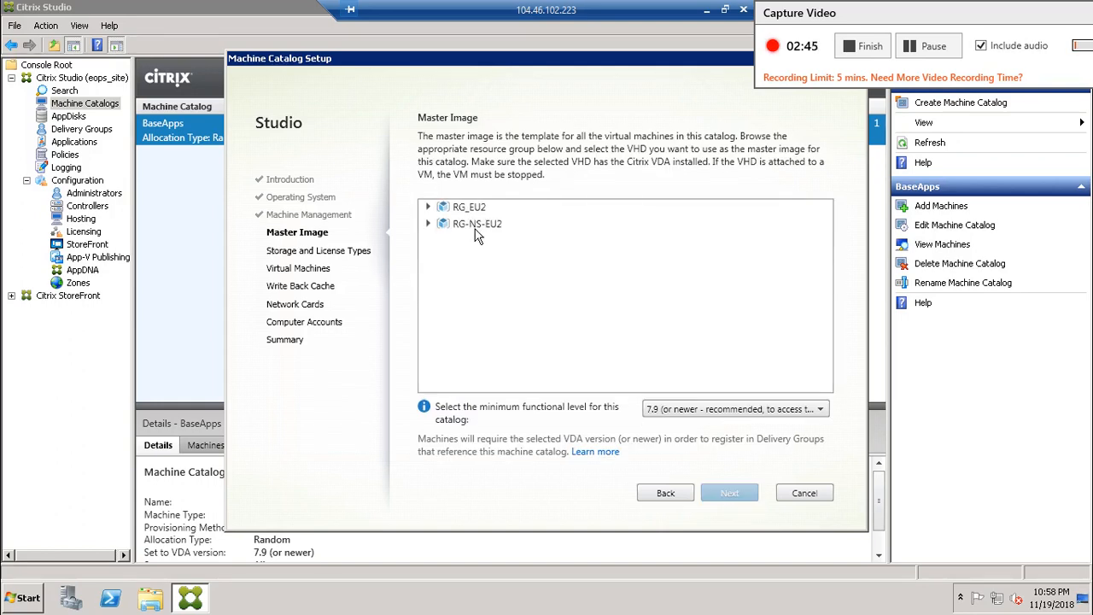
Select EU-MCS0120181112231015.vhd under RG_EU2 > 2disks > vhds as the master image.
click(470, 205)
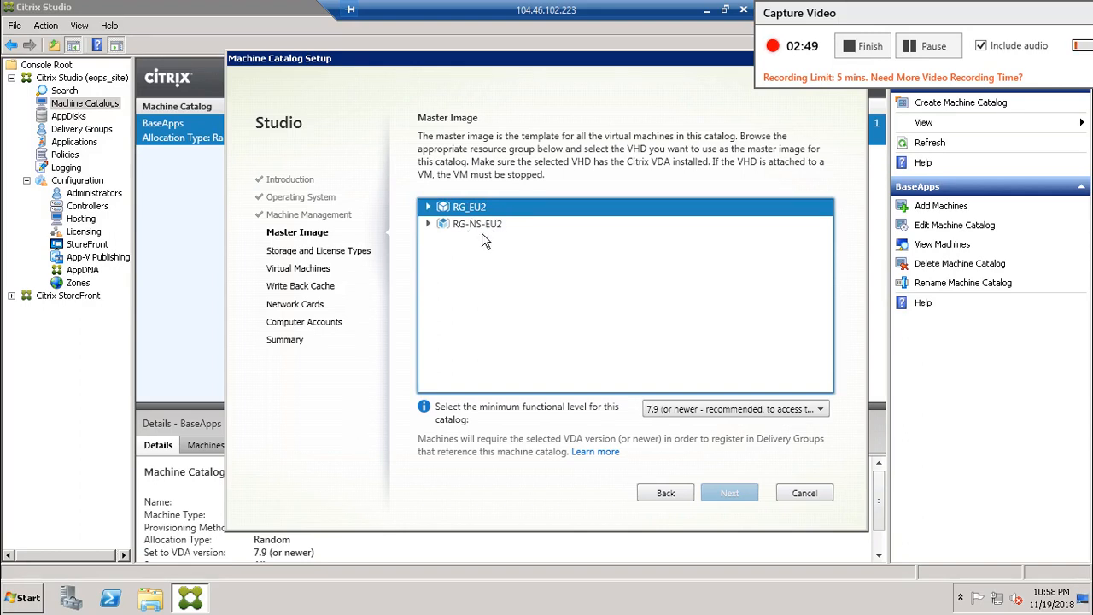
mouse_move(564, 412)
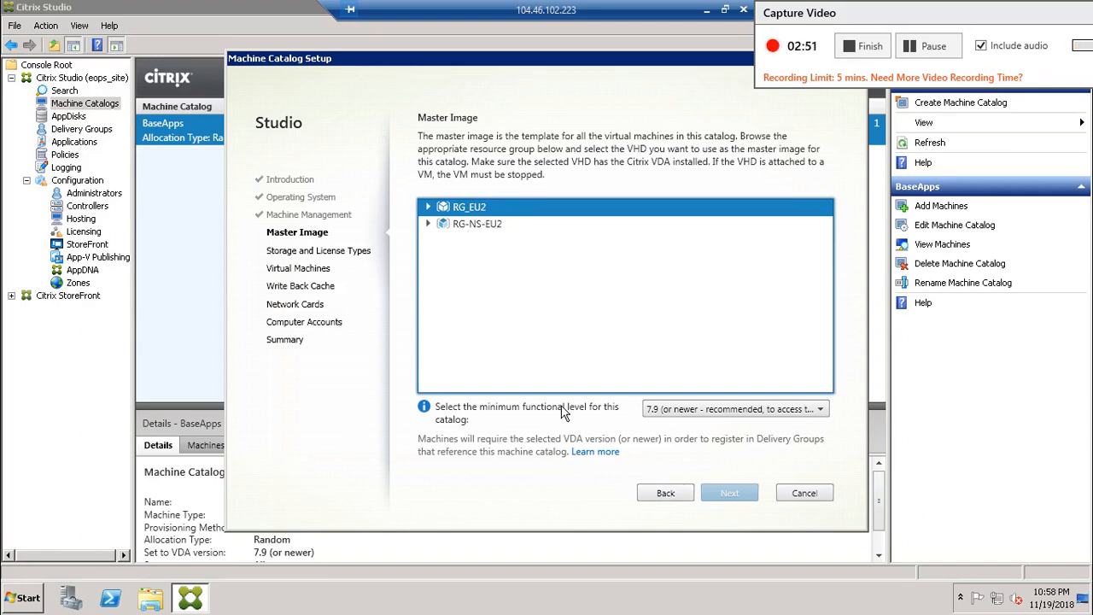
click(427, 206)
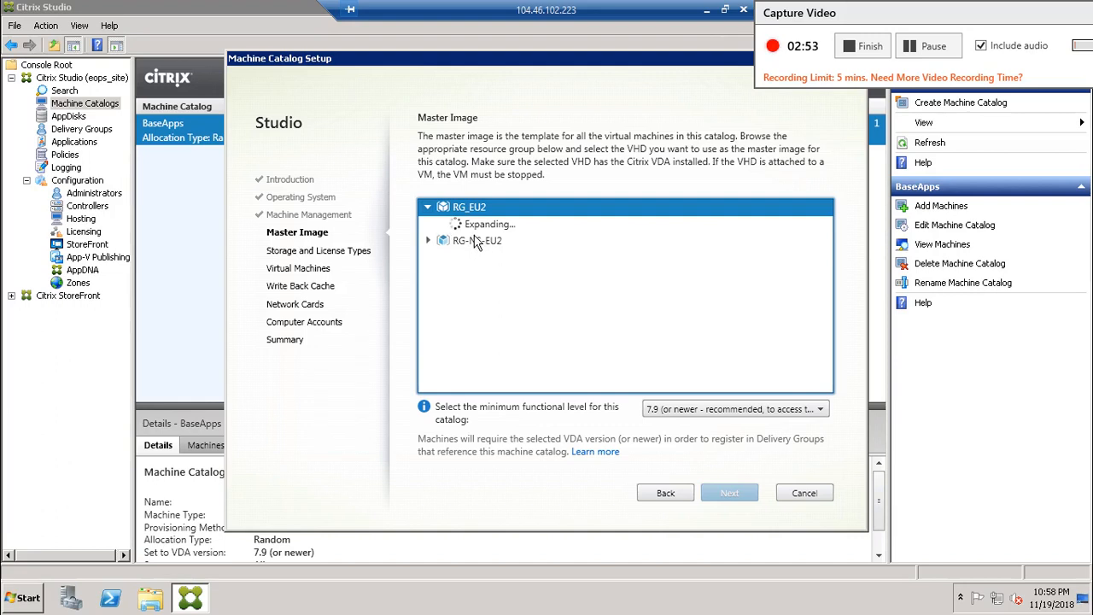
click(427, 207)
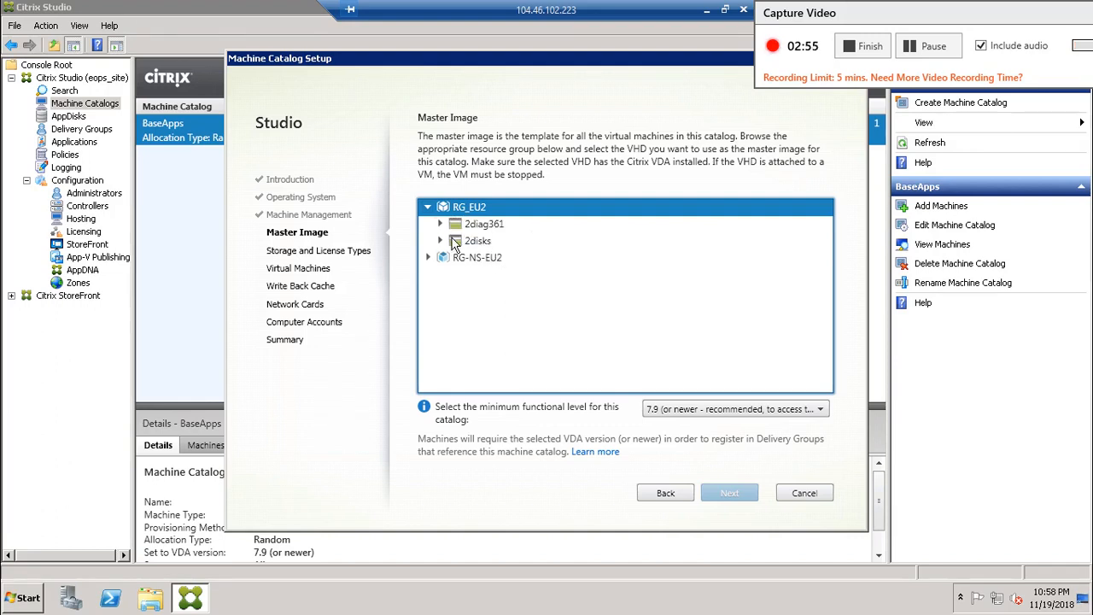
click(441, 223)
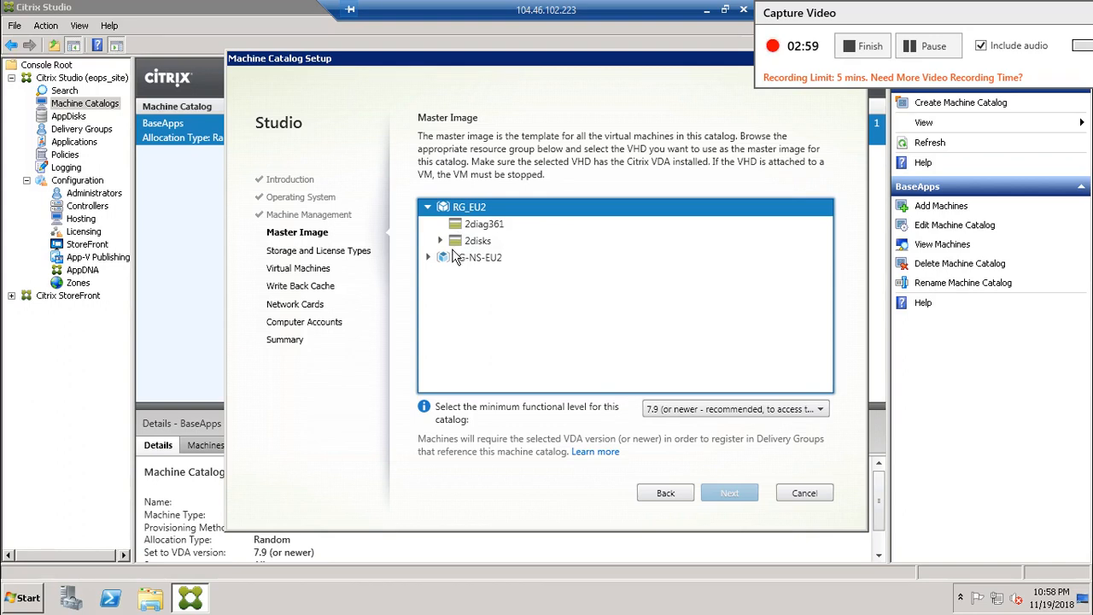
click(440, 240)
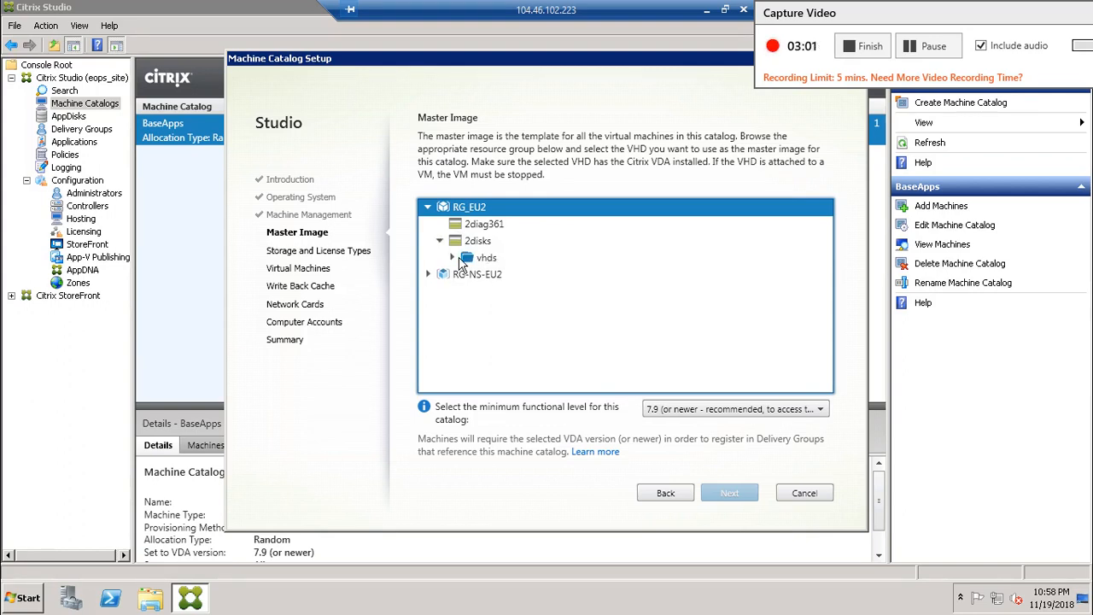
click(453, 256)
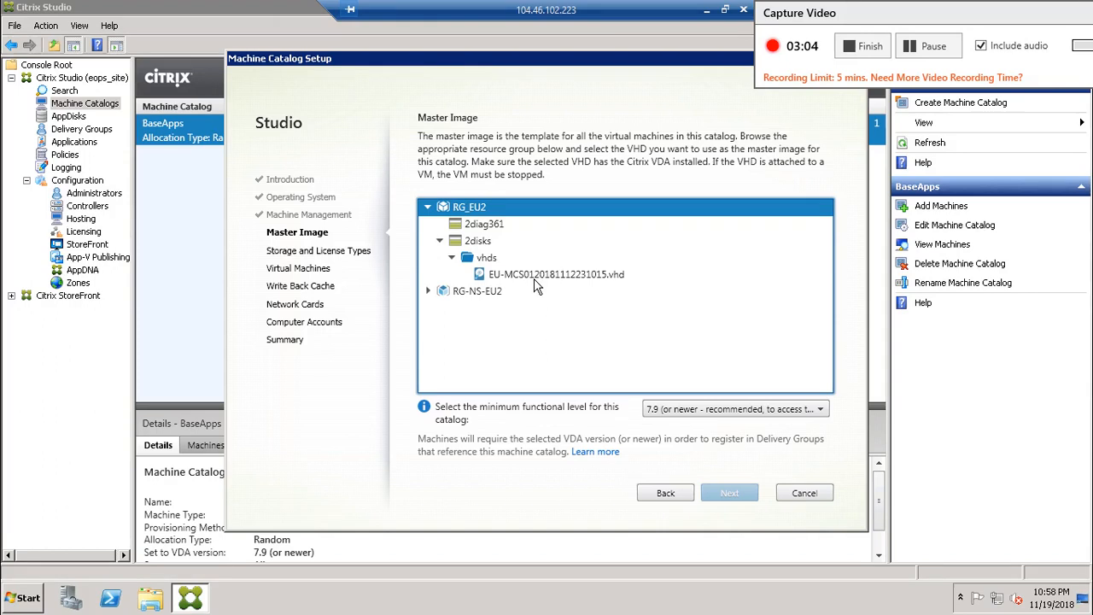
click(557, 273)
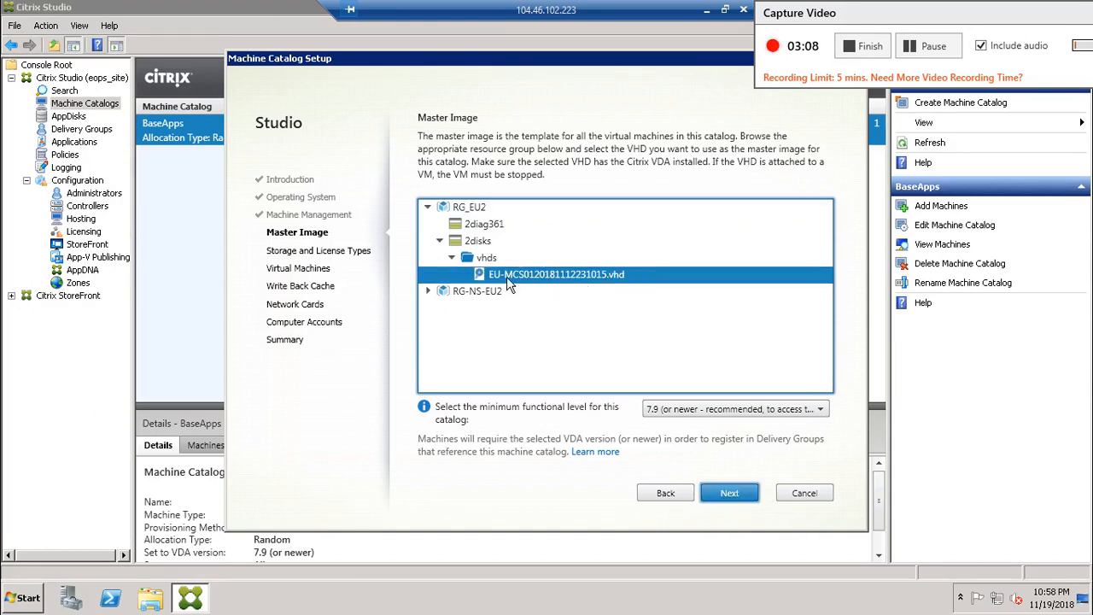
mouse_move(578, 288)
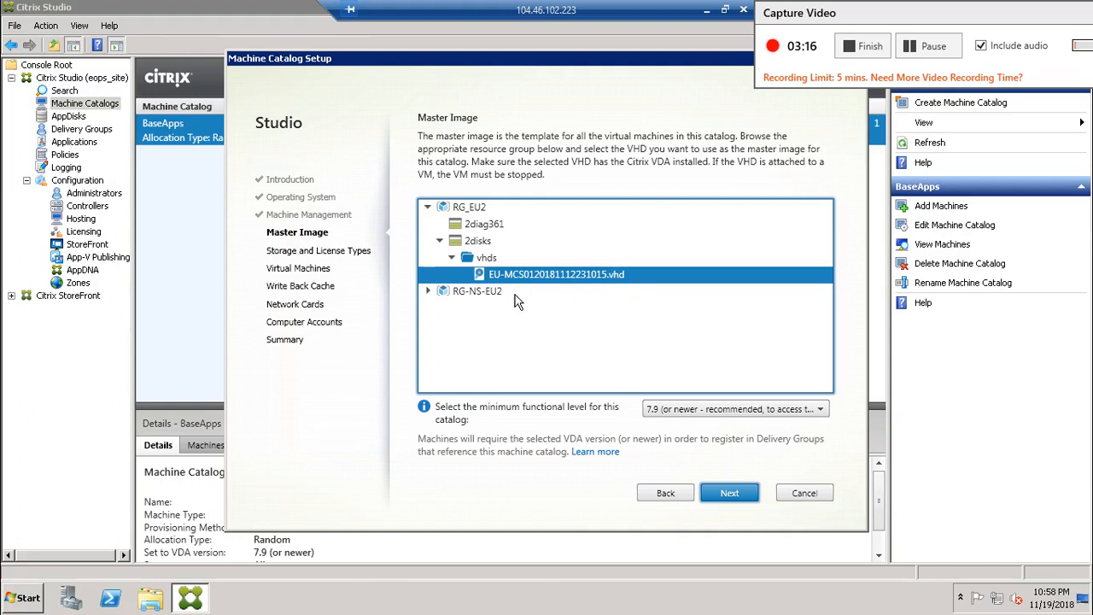
mouse_move(632, 297)
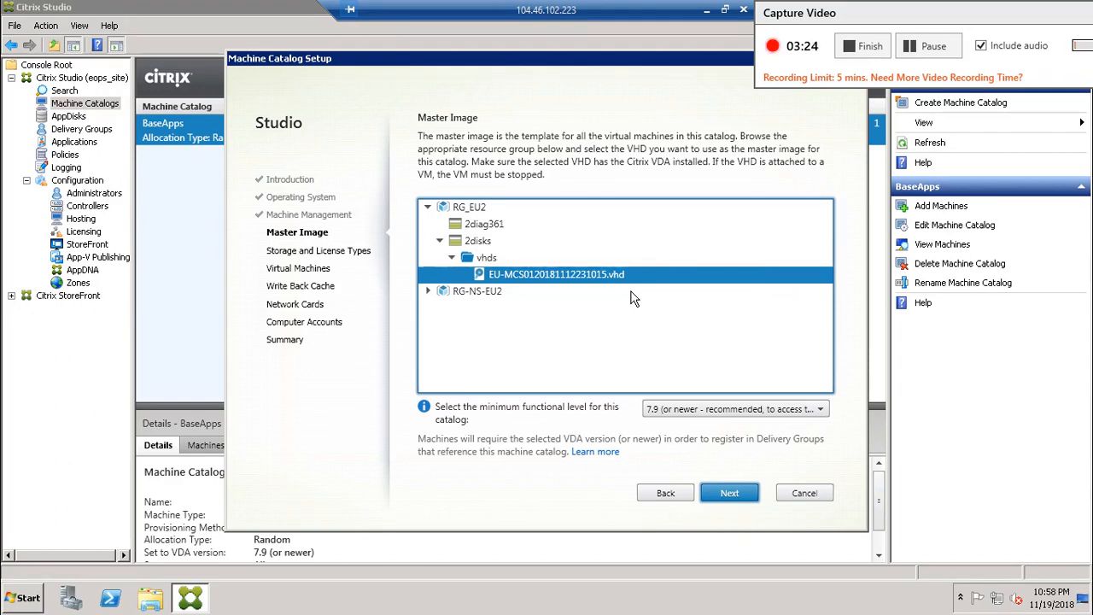
mouse_move(512, 316)
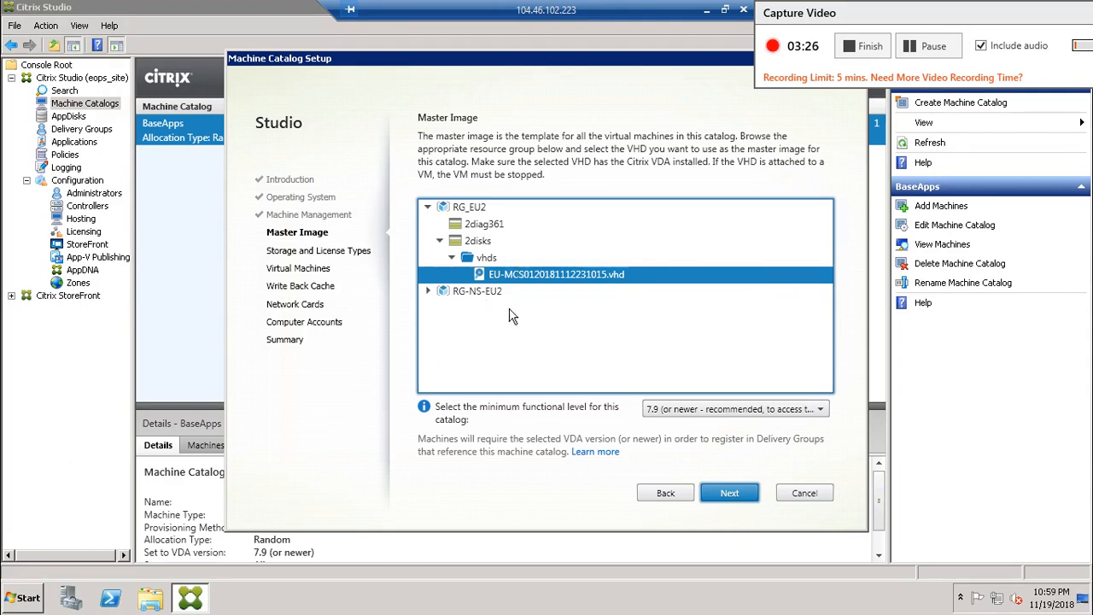
mouse_move(620, 319)
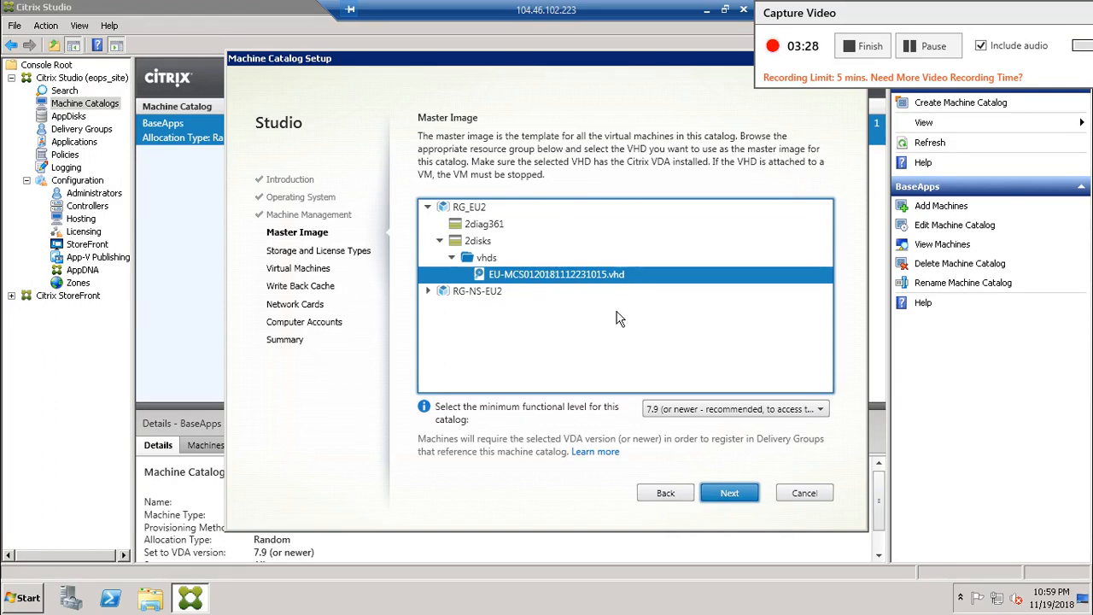
mouse_move(475, 291)
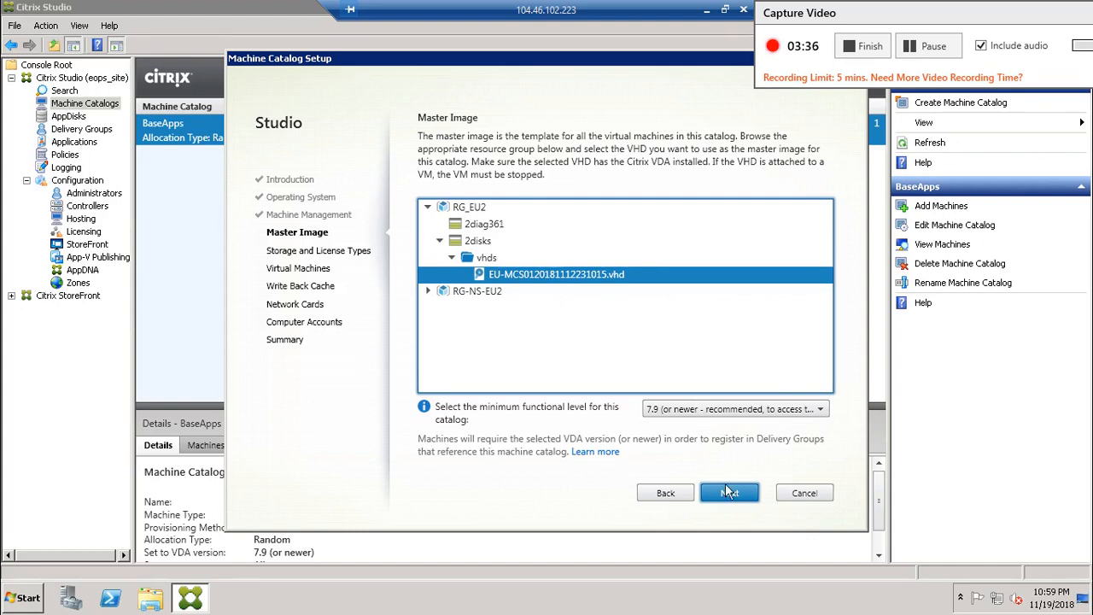
Confirm the master image and continue past the running-VM warning to Storage and License Types.
click(728, 492)
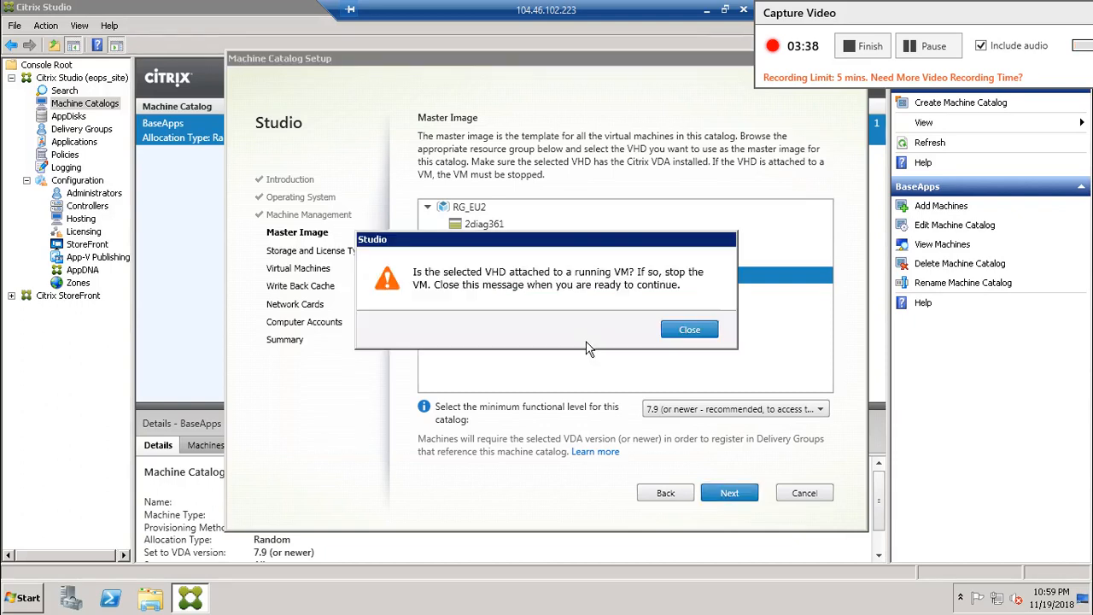
mouse_move(499, 294)
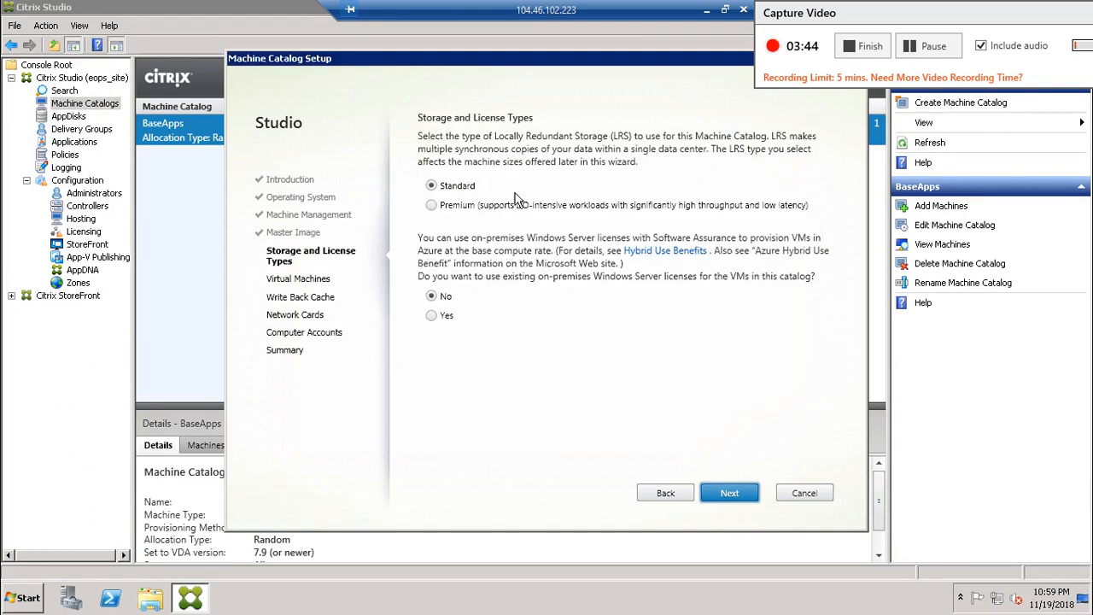
mouse_move(454, 185)
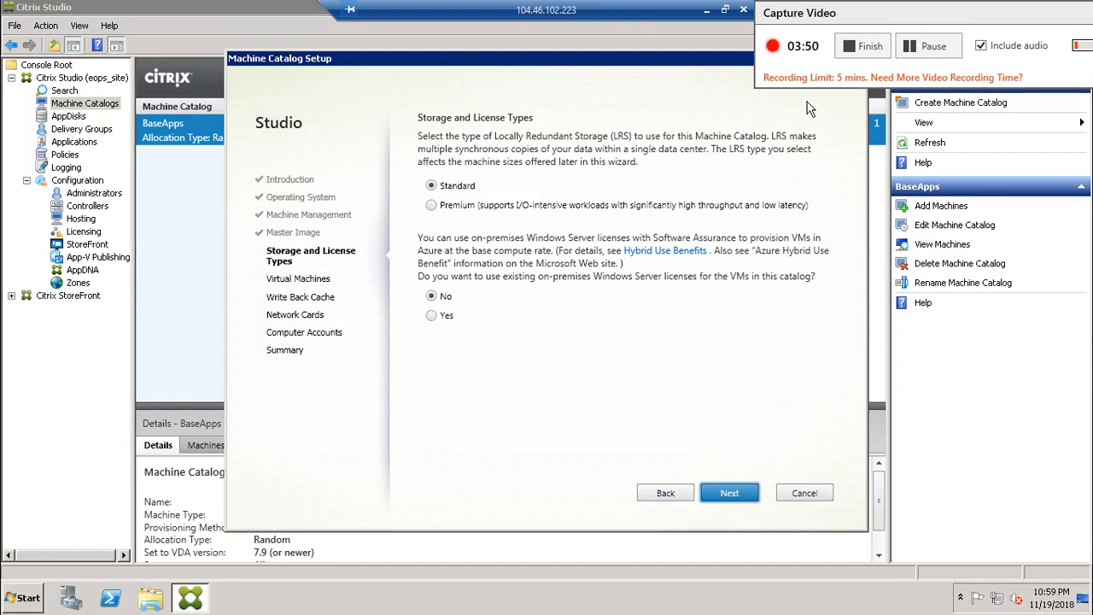
mouse_move(930, 45)
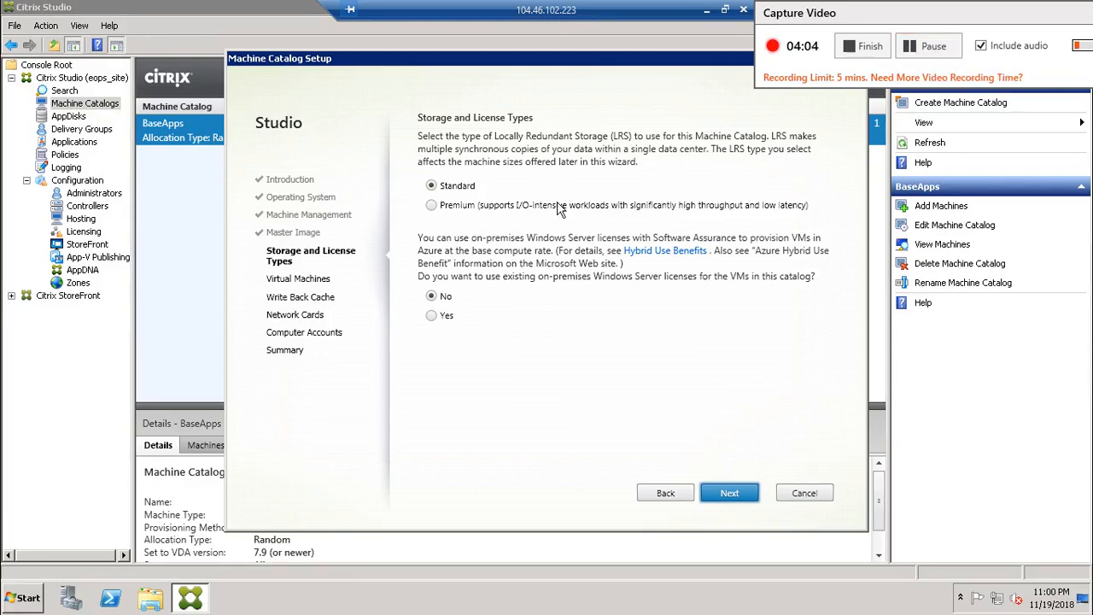
mouse_move(431, 215)
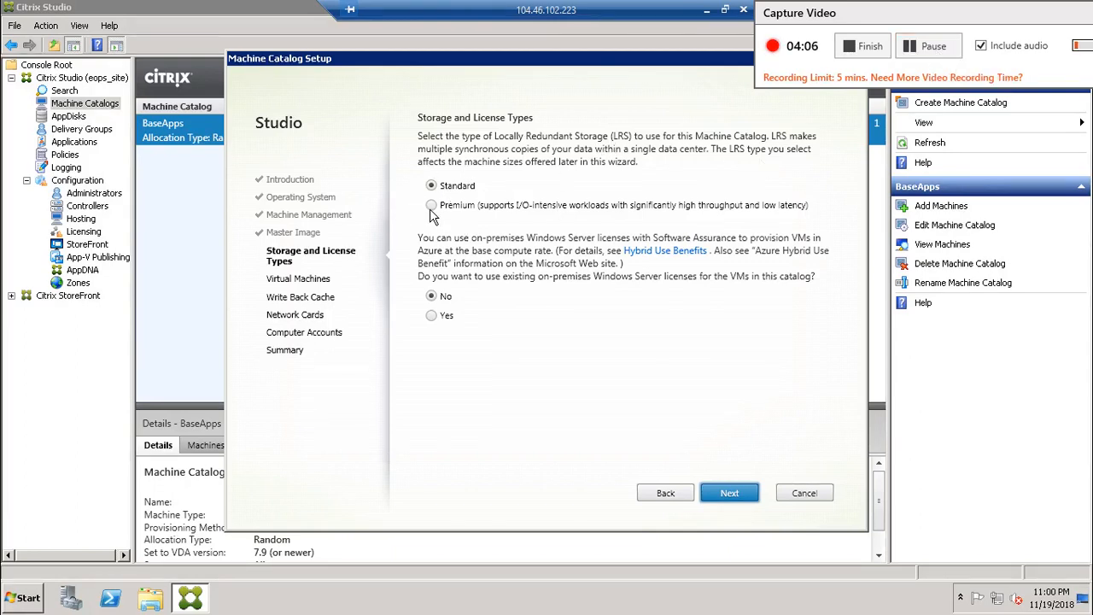
Choose Premium storage with no Hybrid Use Benefit and continue to Virtual Machines.
click(431, 205)
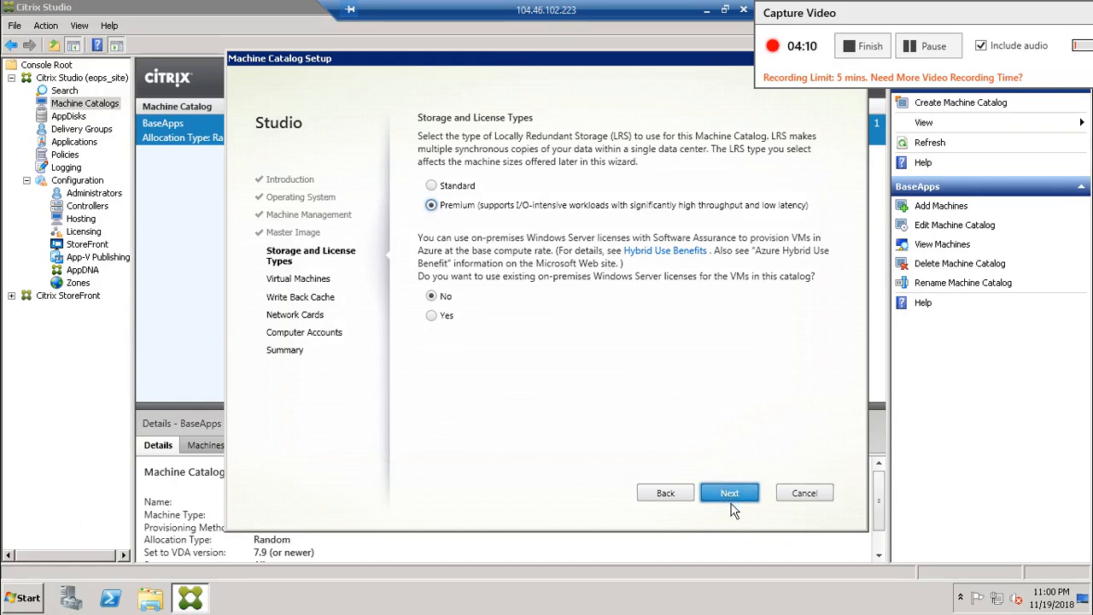
mouse_move(458, 348)
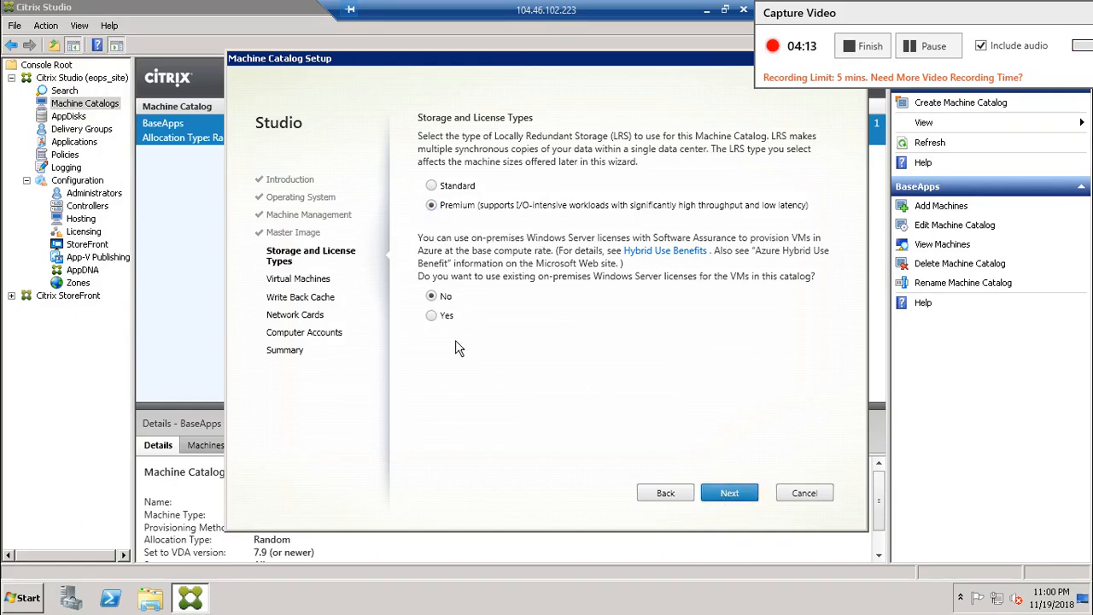
click(729, 492)
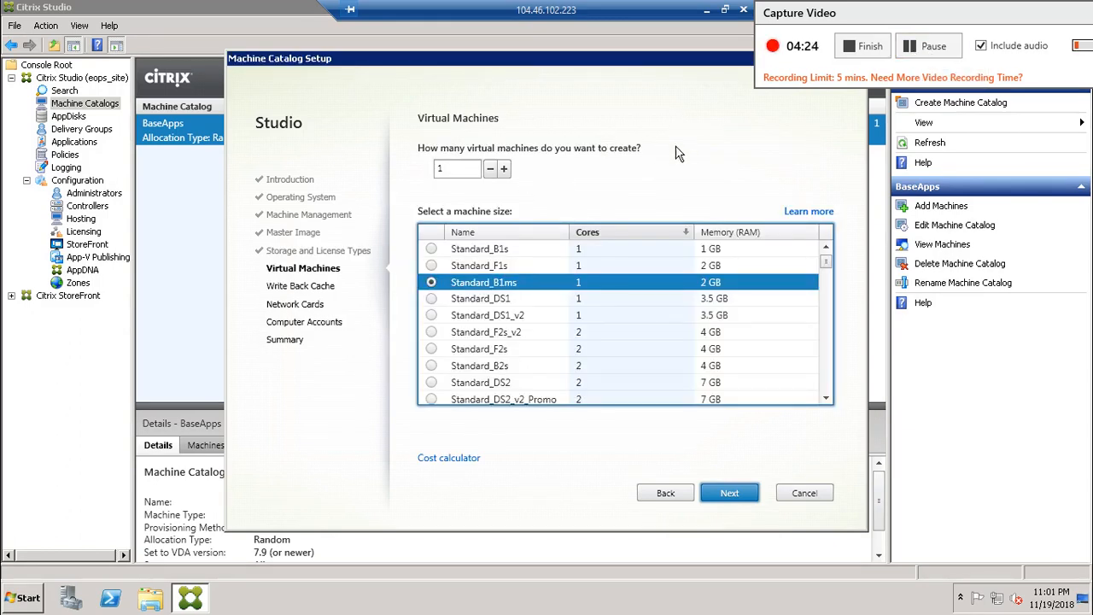
mouse_move(366, 272)
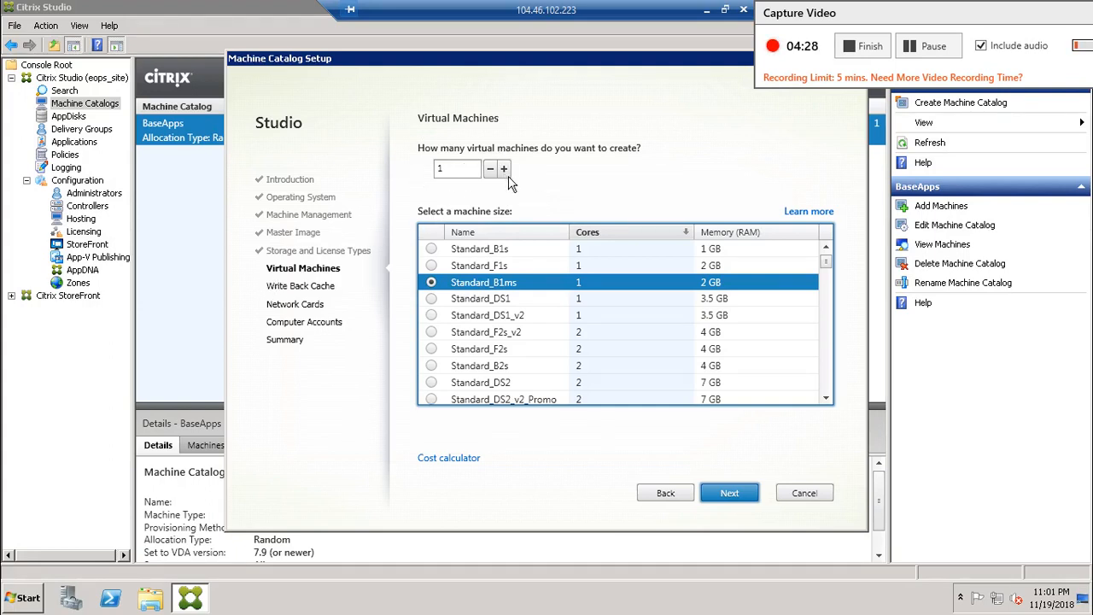
Set 3 Standard_B1ms virtual machines and continue to Write Back Cache.
click(504, 170)
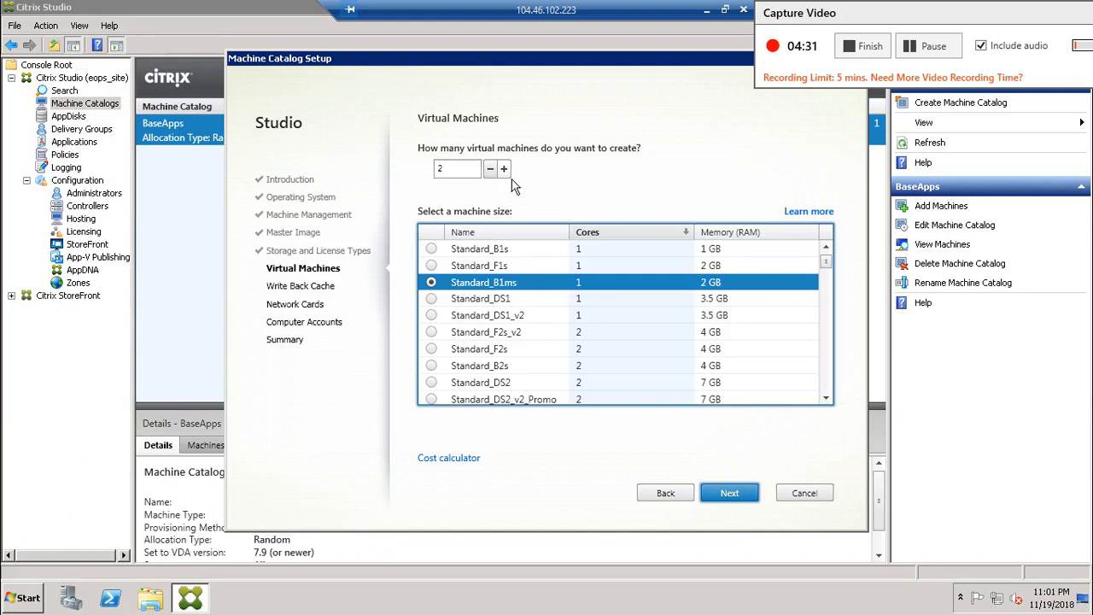
click(503, 170)
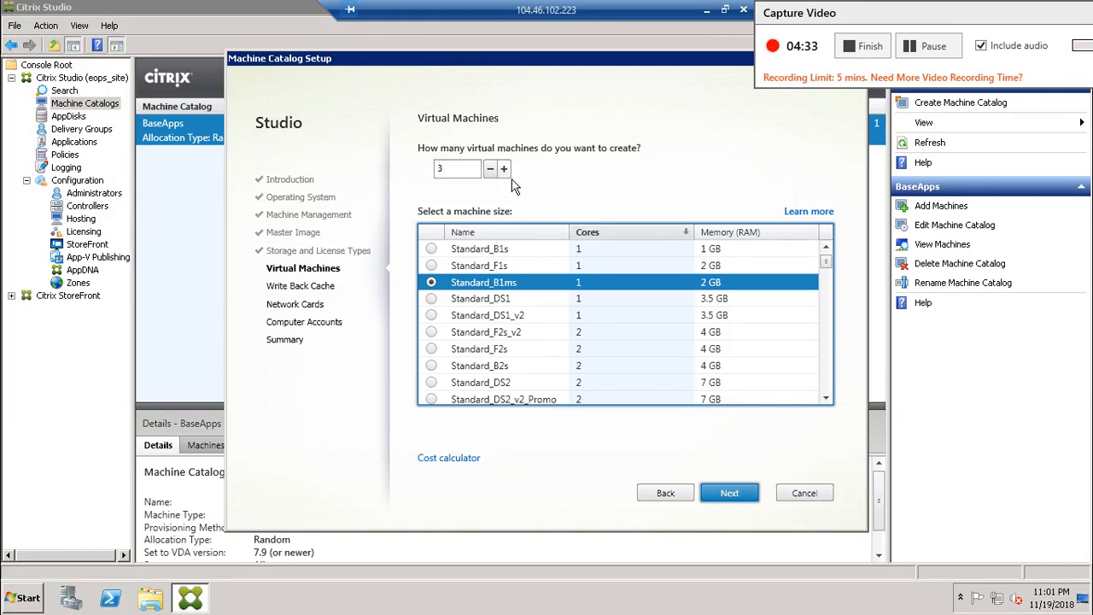
mouse_move(475, 189)
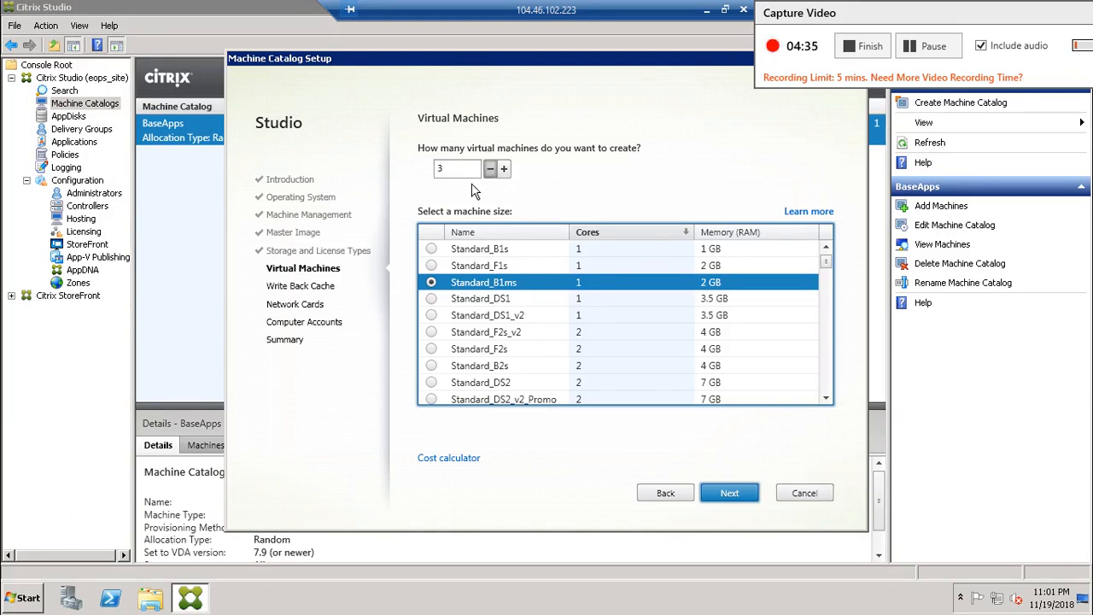
mouse_move(451, 271)
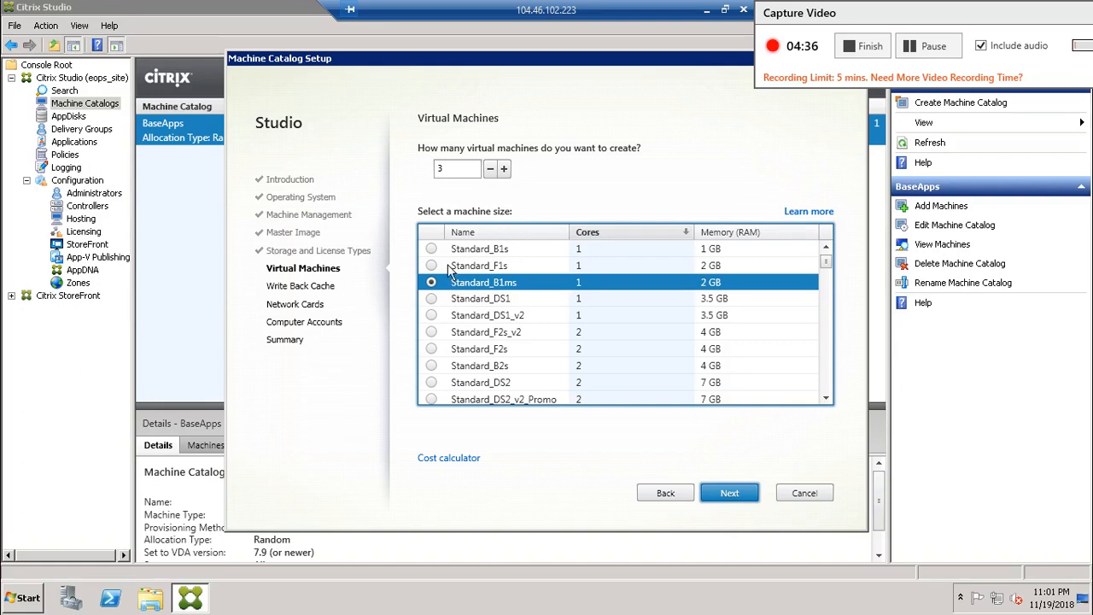
mouse_move(571, 263)
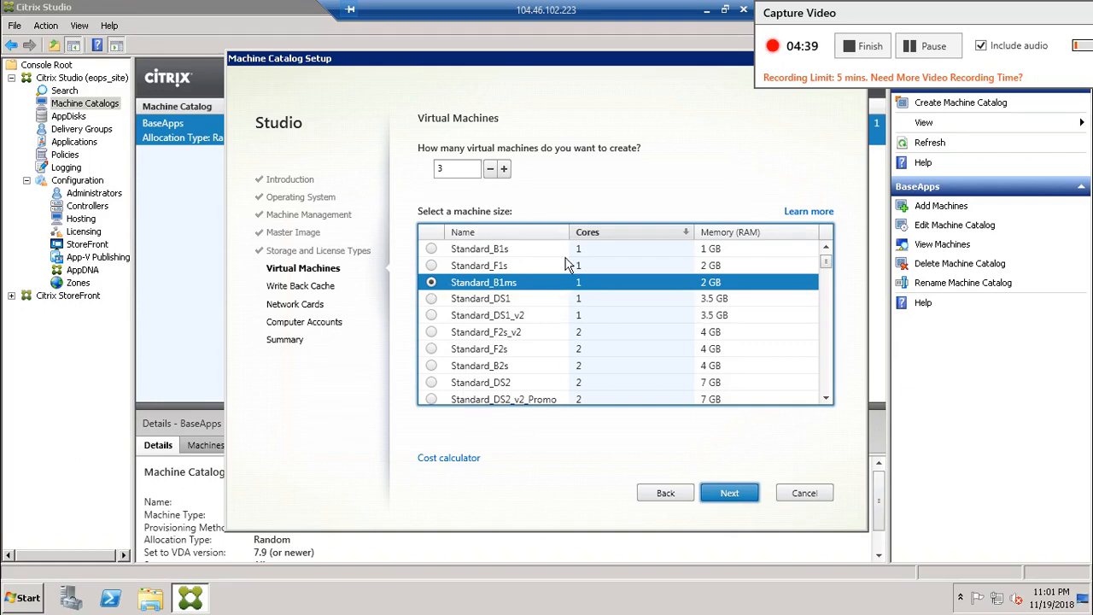
mouse_move(509, 284)
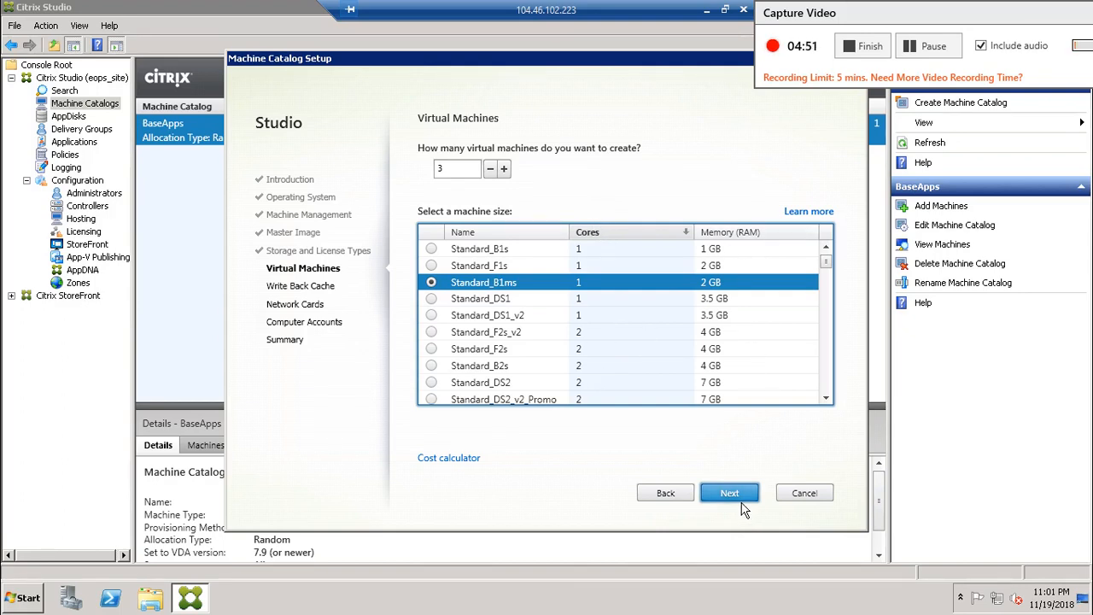
click(730, 492)
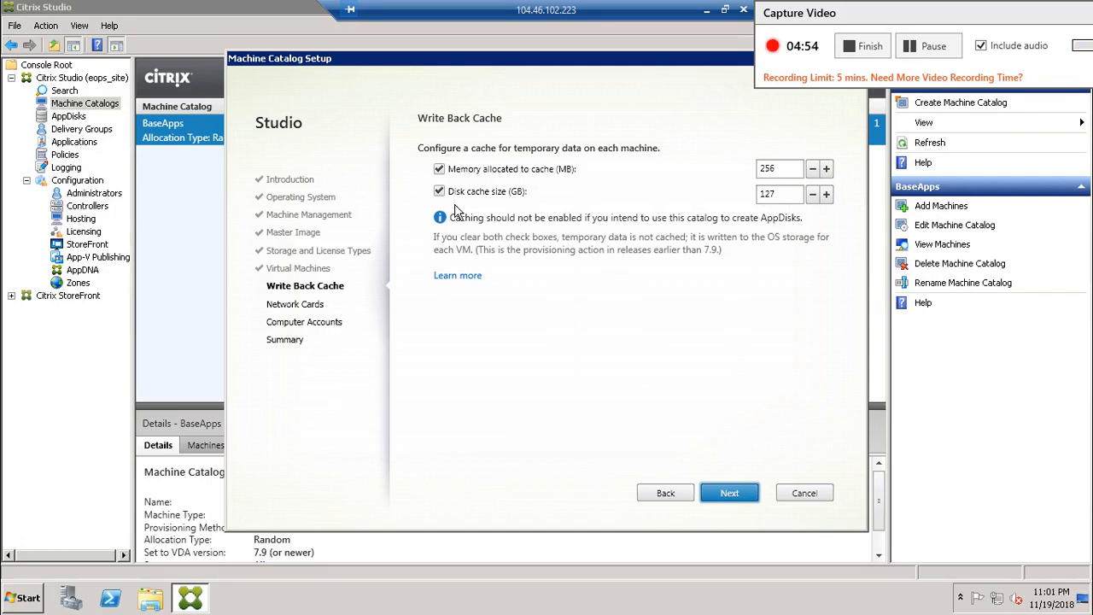
mouse_move(810, 217)
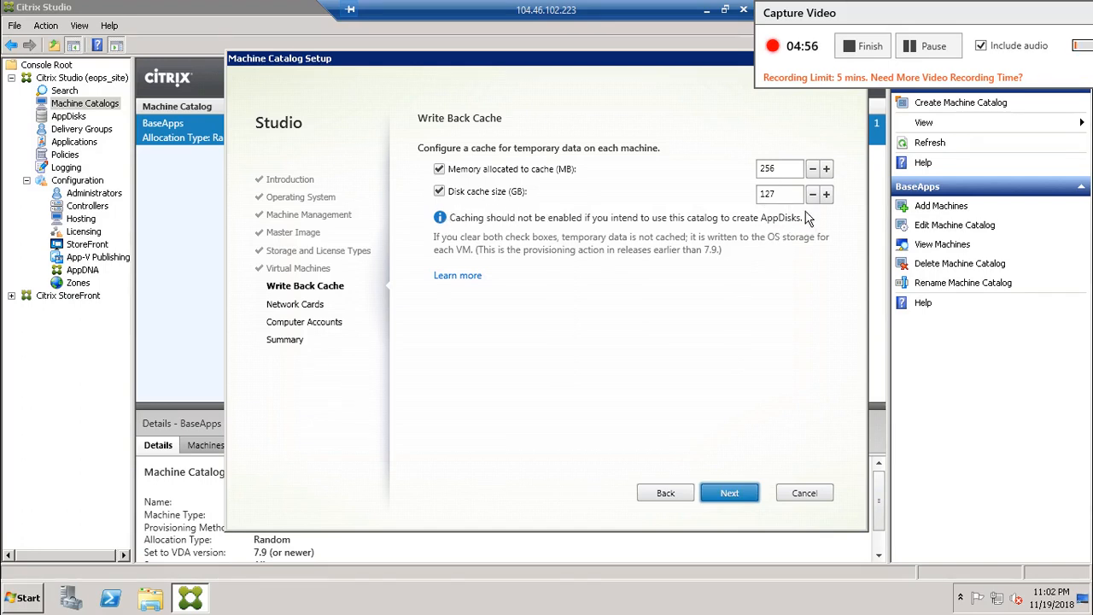
mouse_move(772, 184)
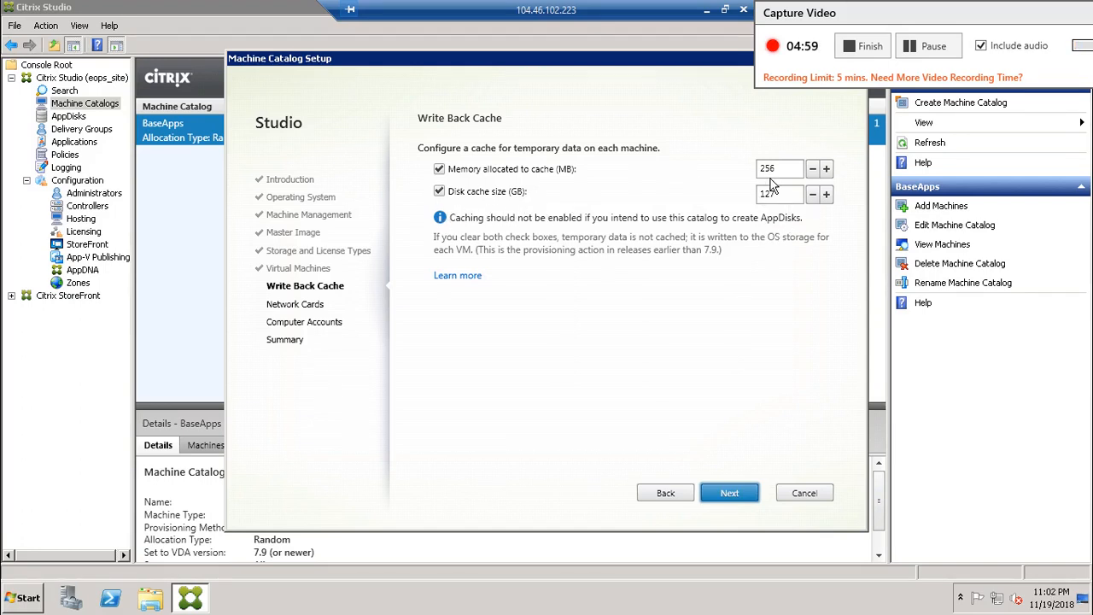